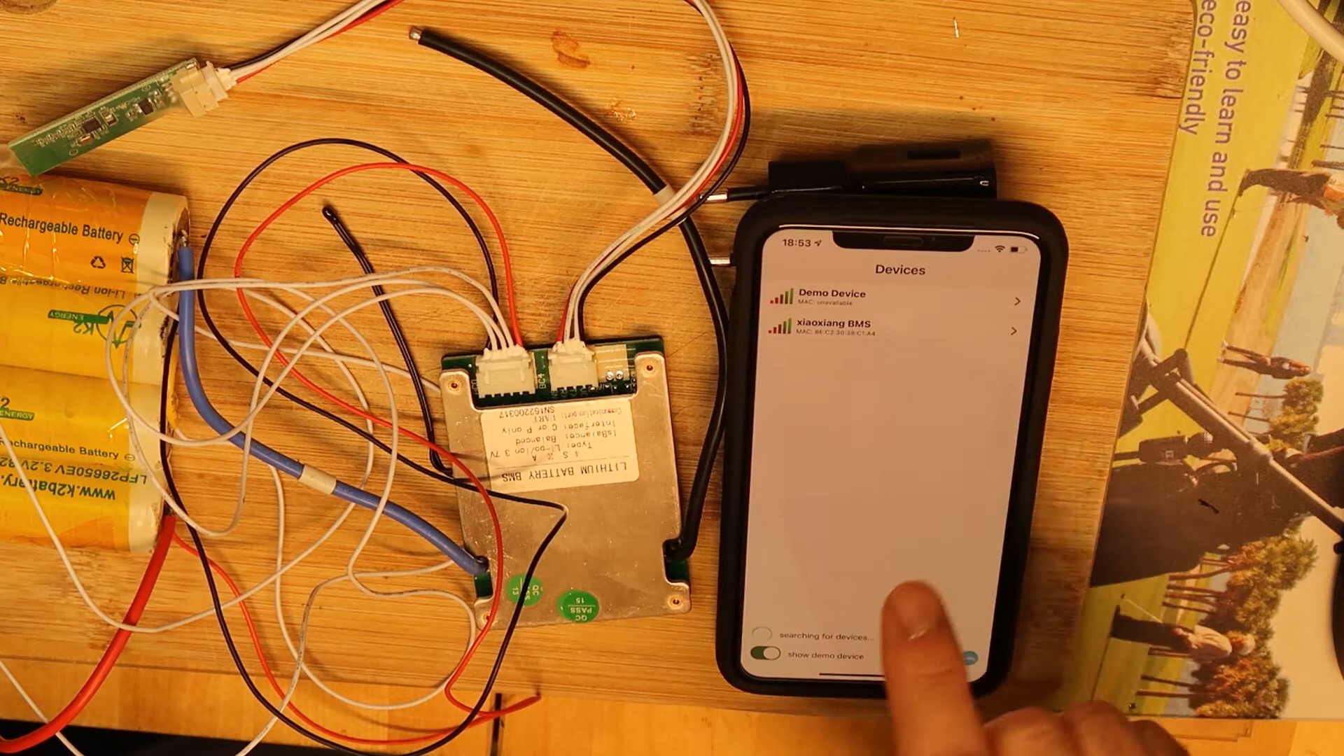
# Step: Connect to the xiaoxiang BMS board and show its live status: 20% charge, 13.22 V, four cell voltages
pyautogui.click(857, 327)
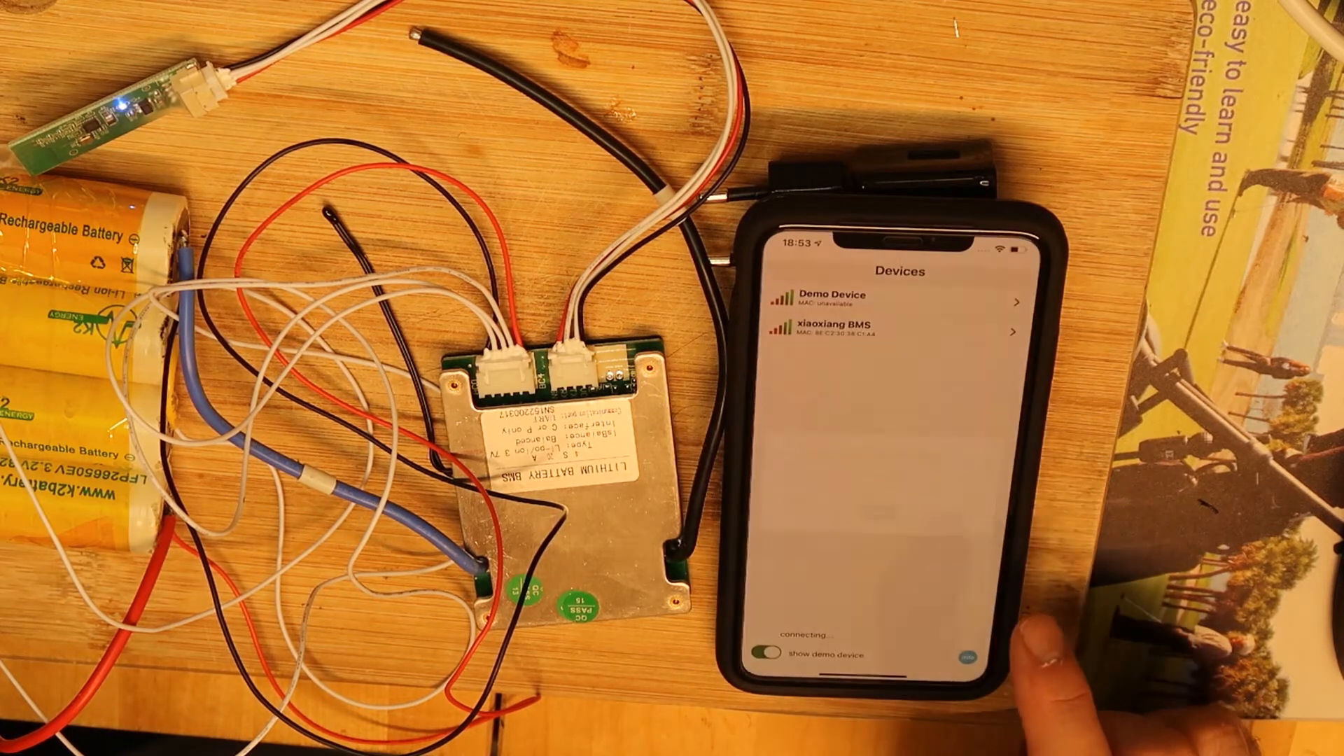
pyautogui.click(857, 328)
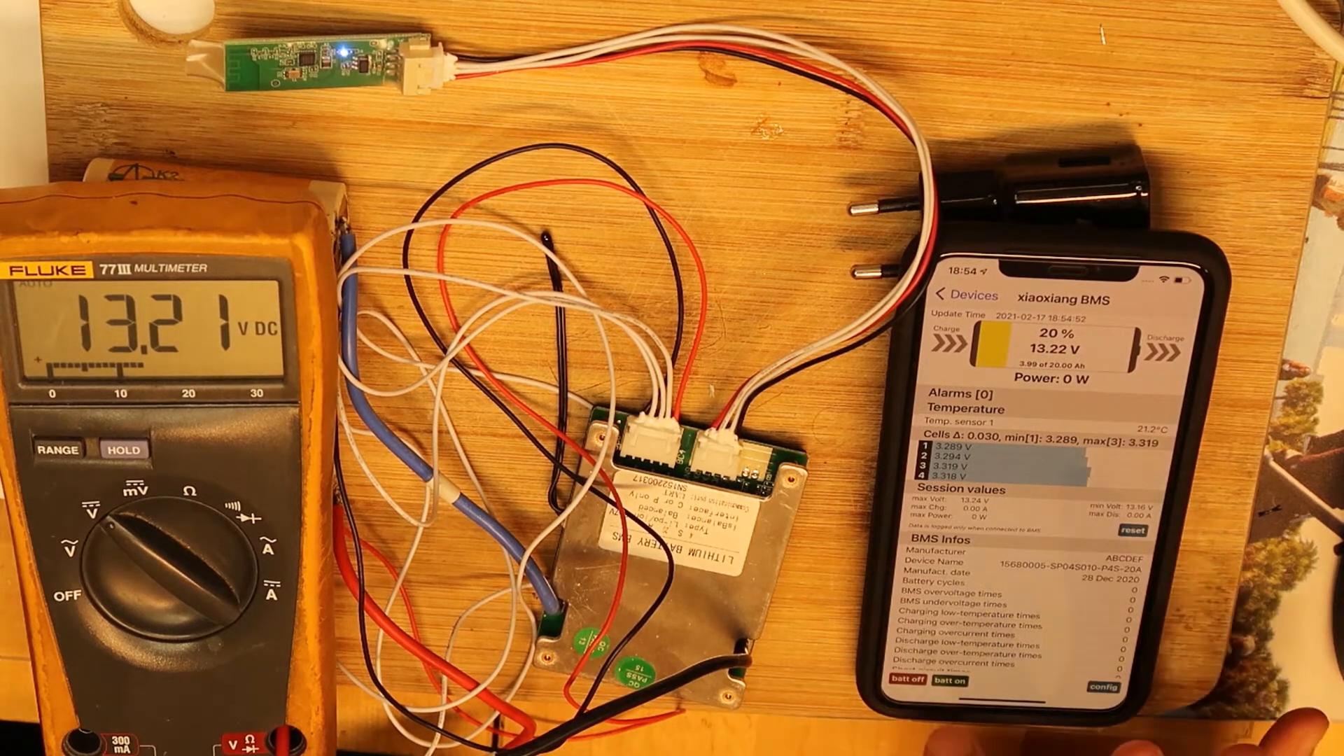
# Step: Switch the charging and discharging ports off via 'batt off', confirming YES in the dialogs
pyautogui.click(948, 682)
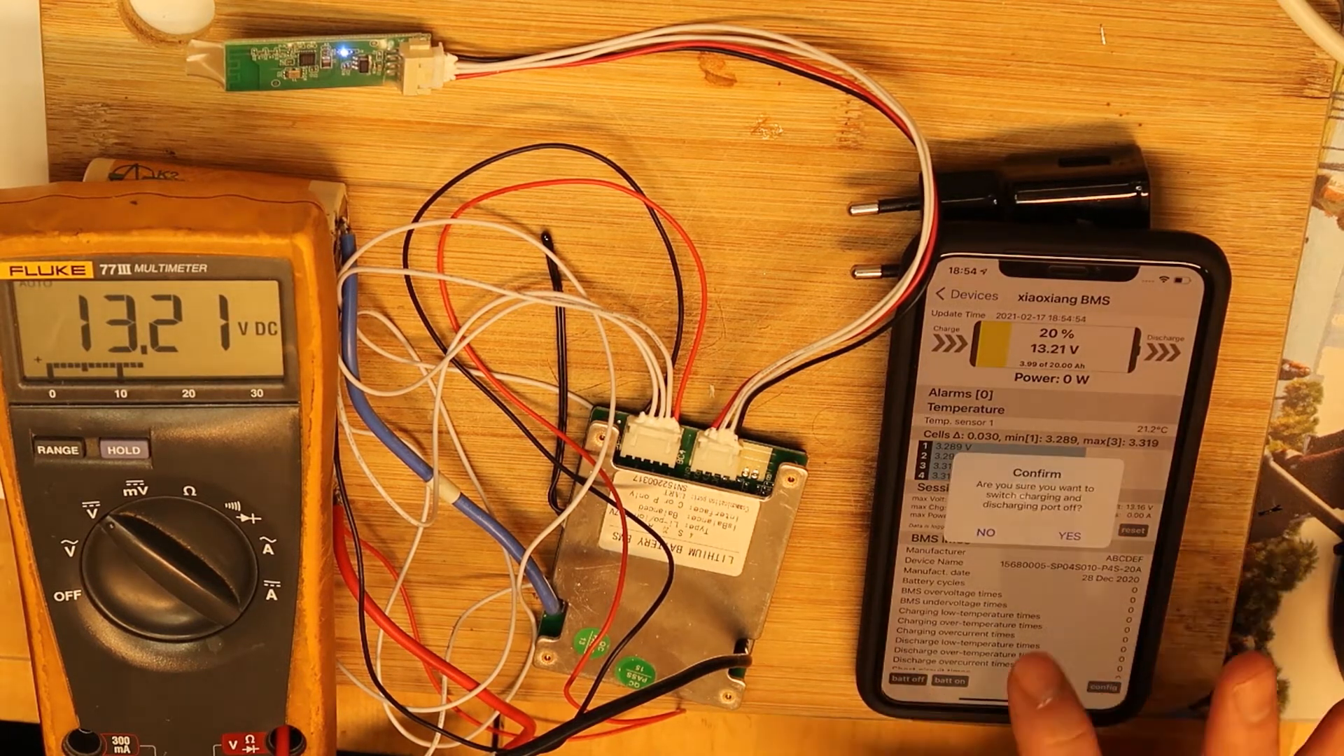
pyautogui.click(1063, 535)
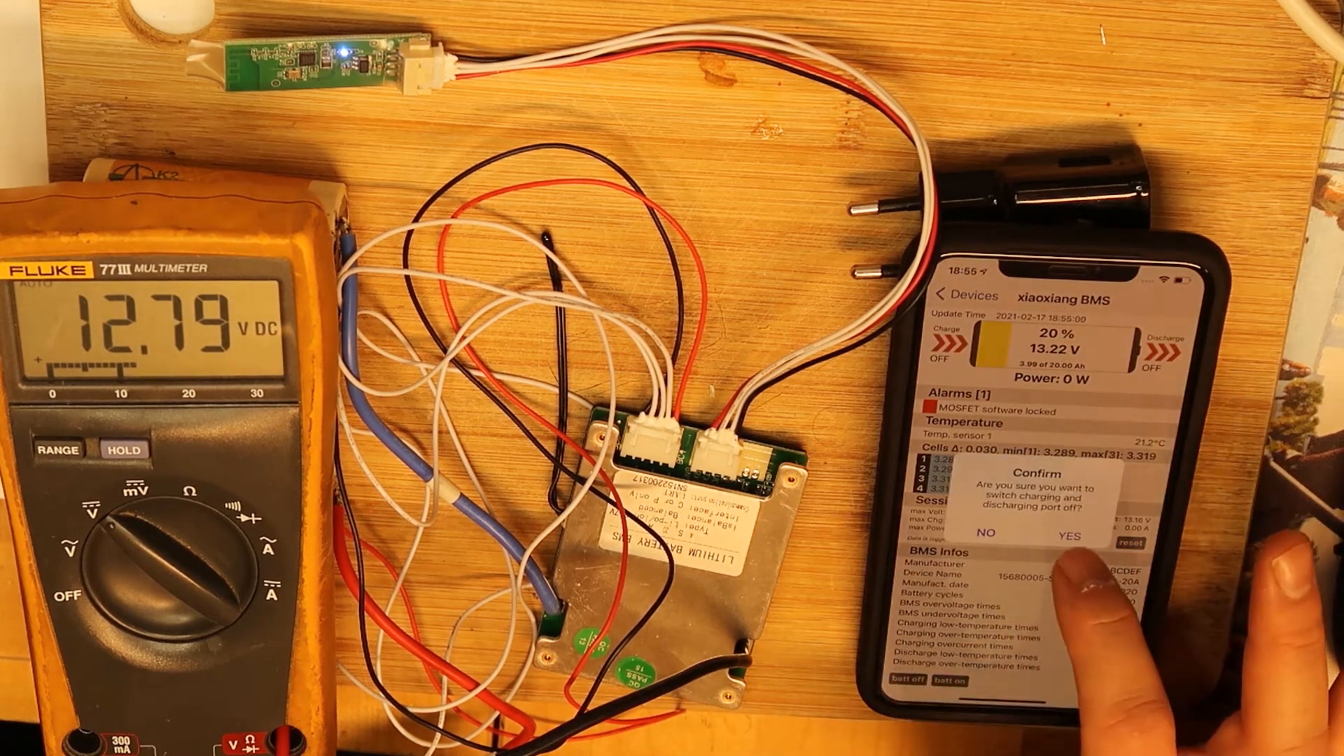
pyautogui.click(992, 541)
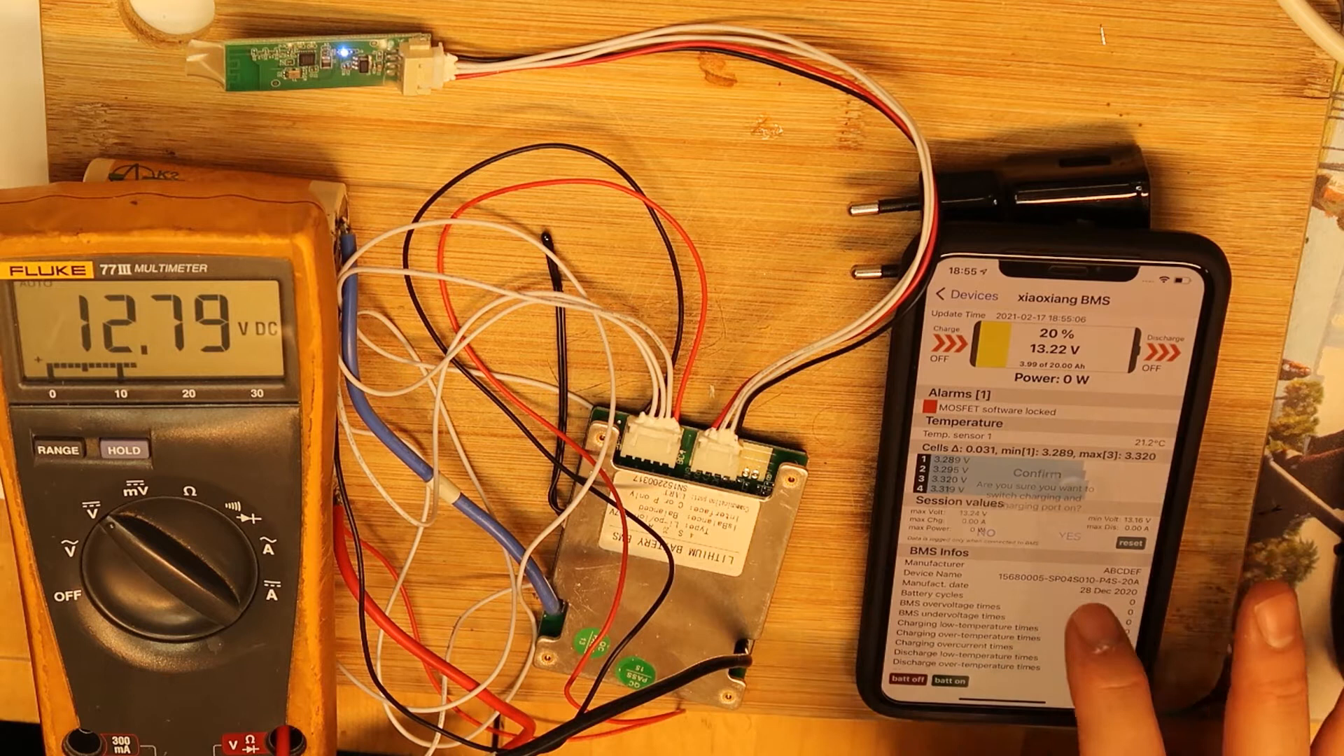
pyautogui.click(1076, 536)
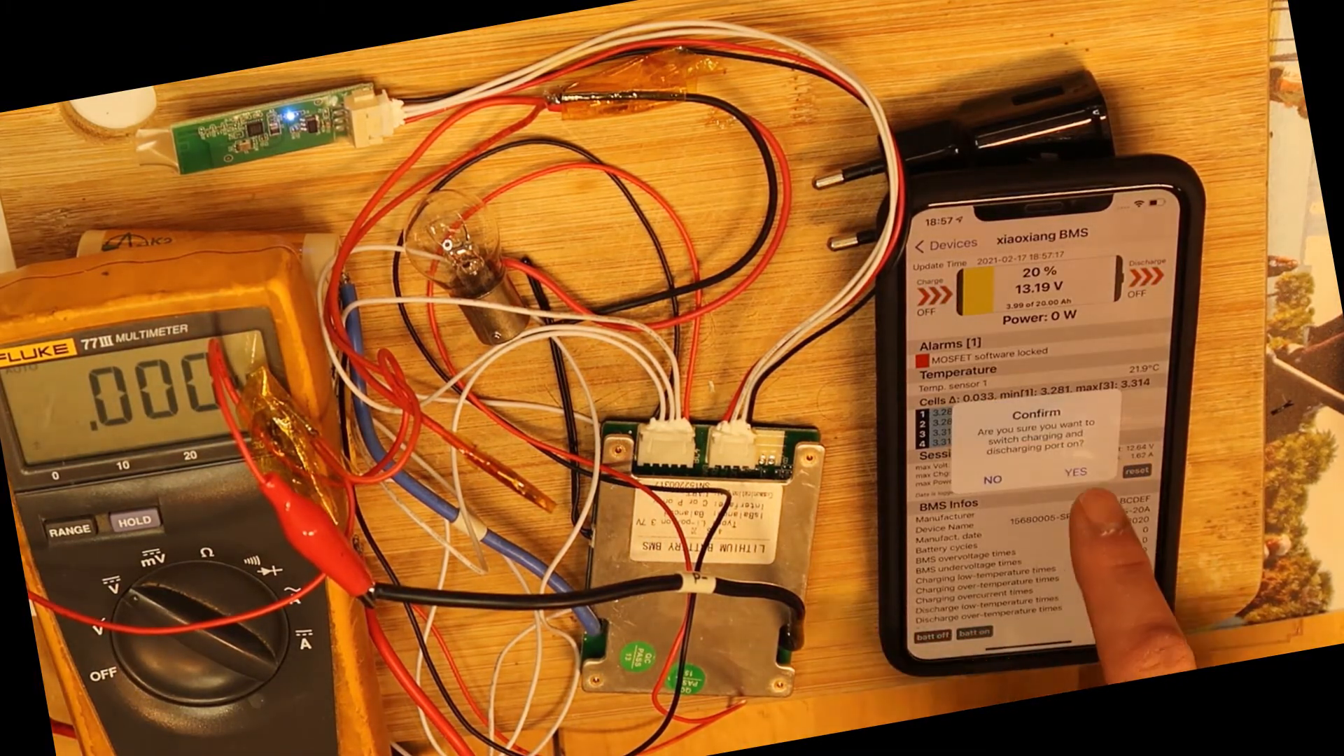
# Step: Turn the ports on so the lamp draws about 20 W, toggling them off and back on
pyautogui.click(1076, 478)
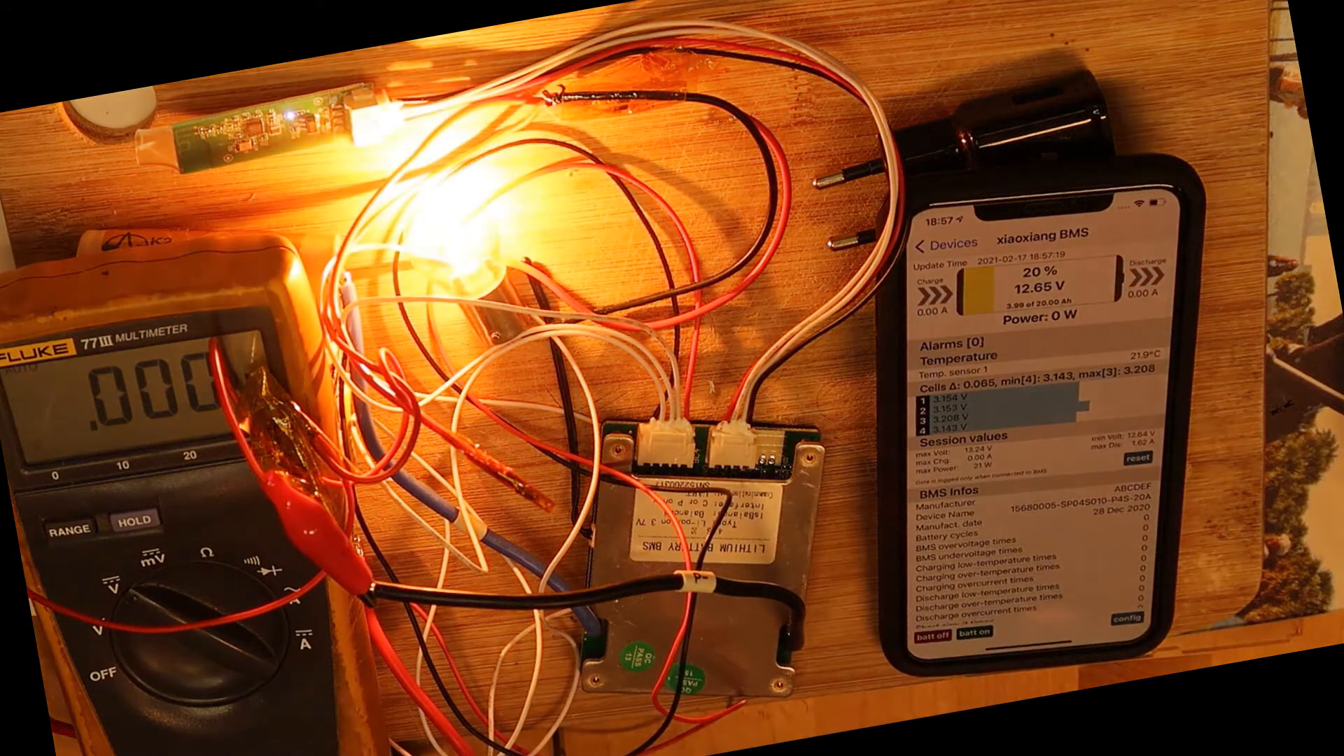
pyautogui.click(933, 639)
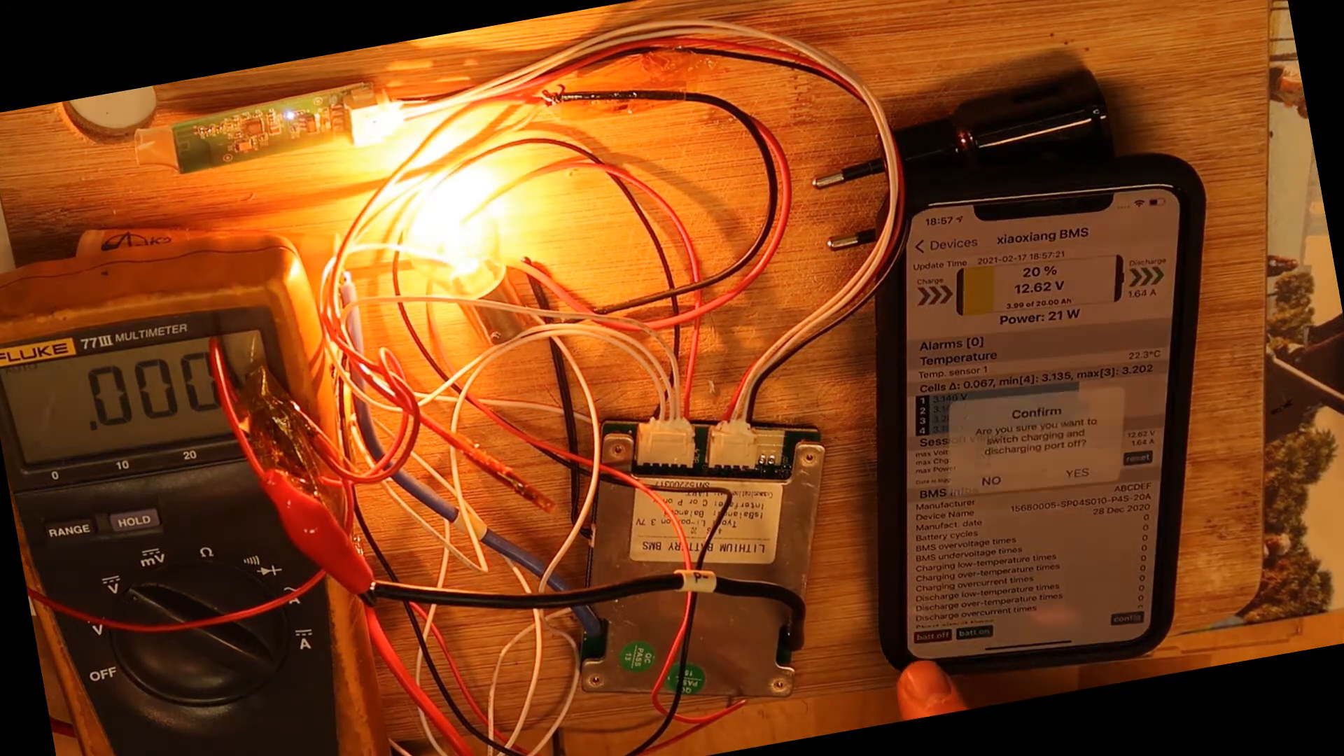
pyautogui.click(983, 477)
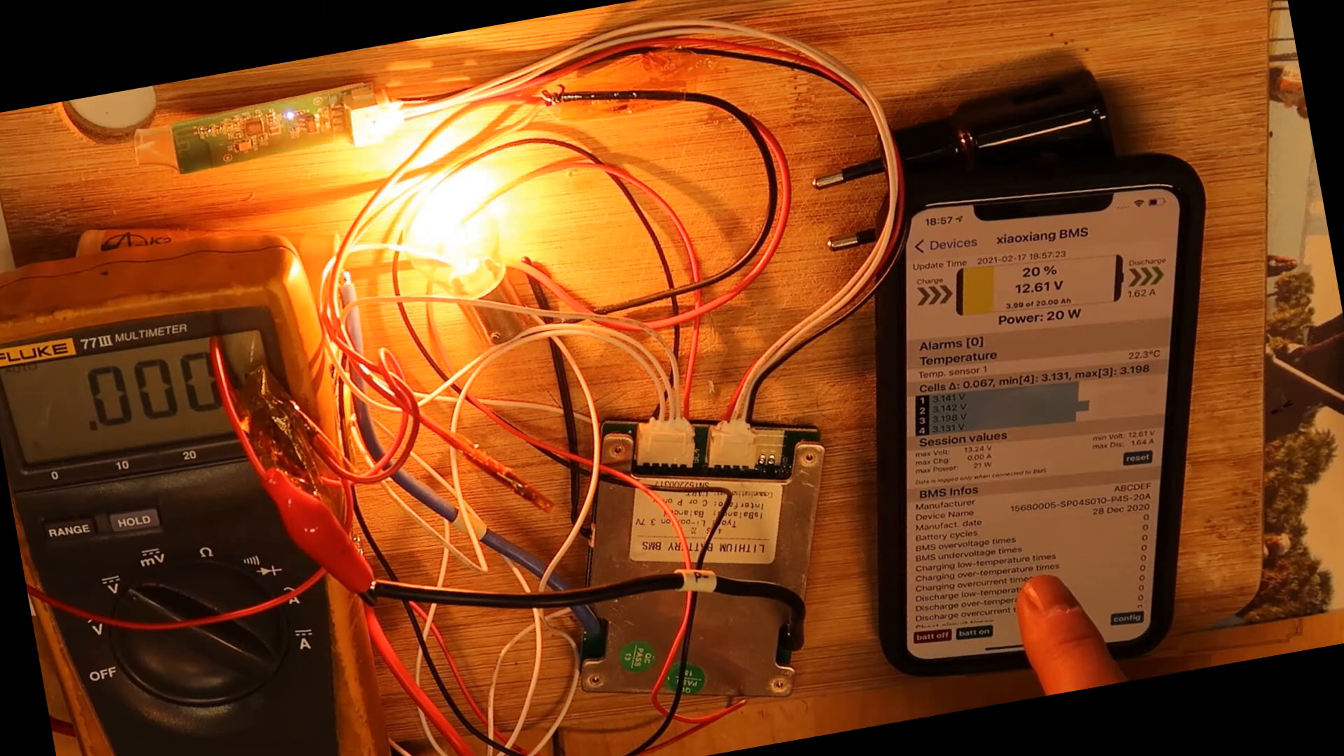
pyautogui.click(917, 639)
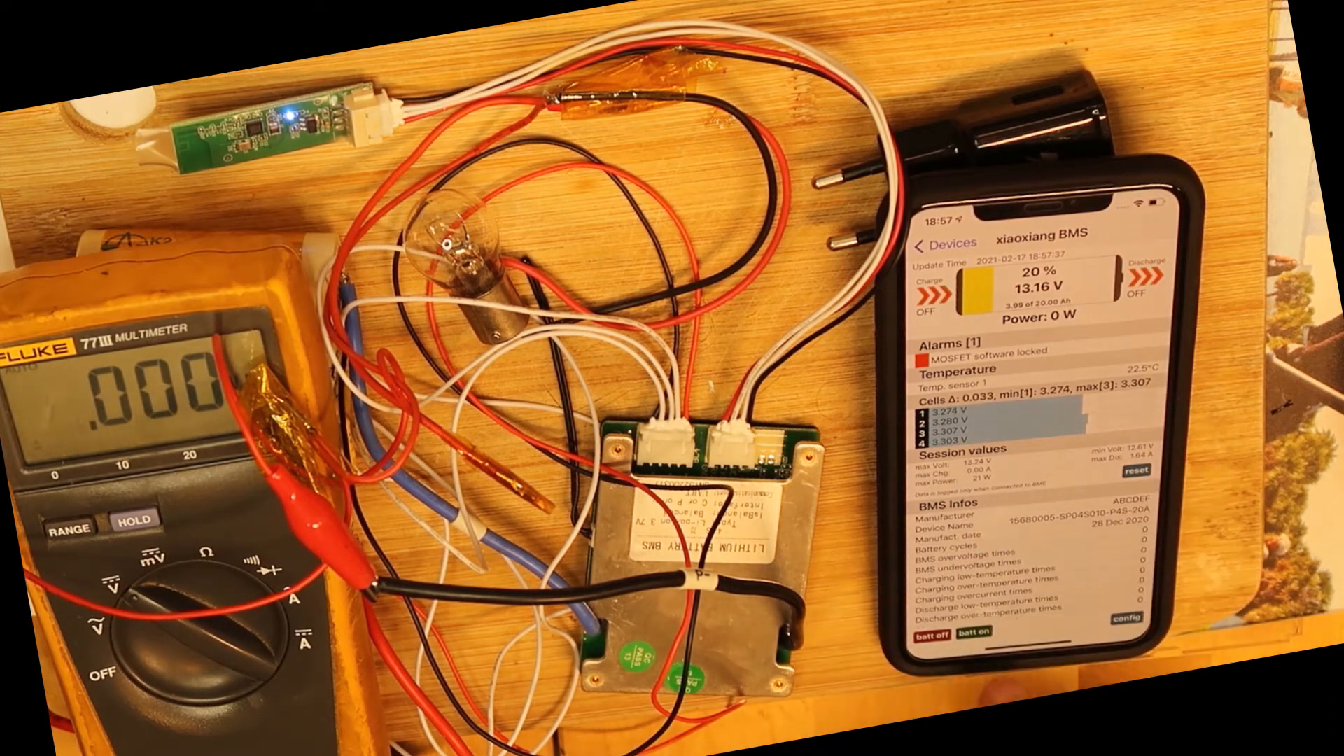
pyautogui.click(972, 636)
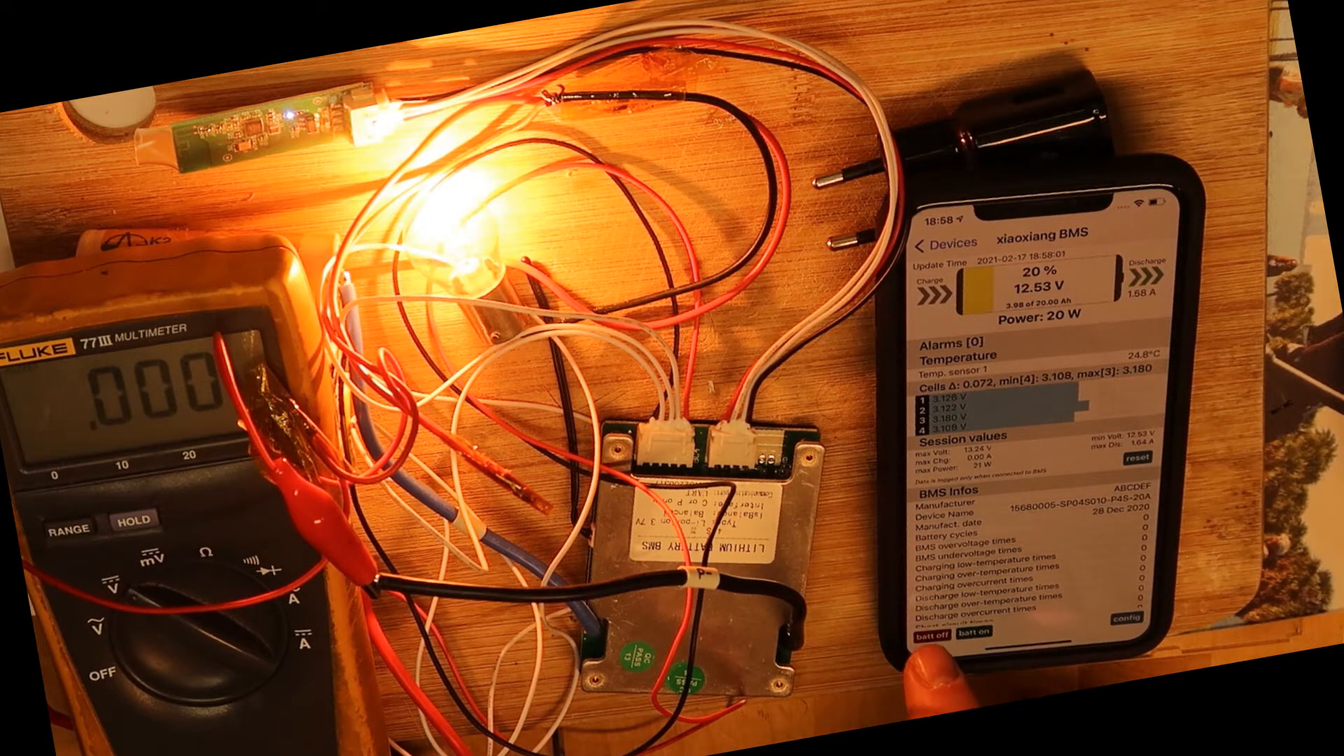
# Step: Switch the charging and discharging ports off again, confirming YES
pyautogui.click(925, 641)
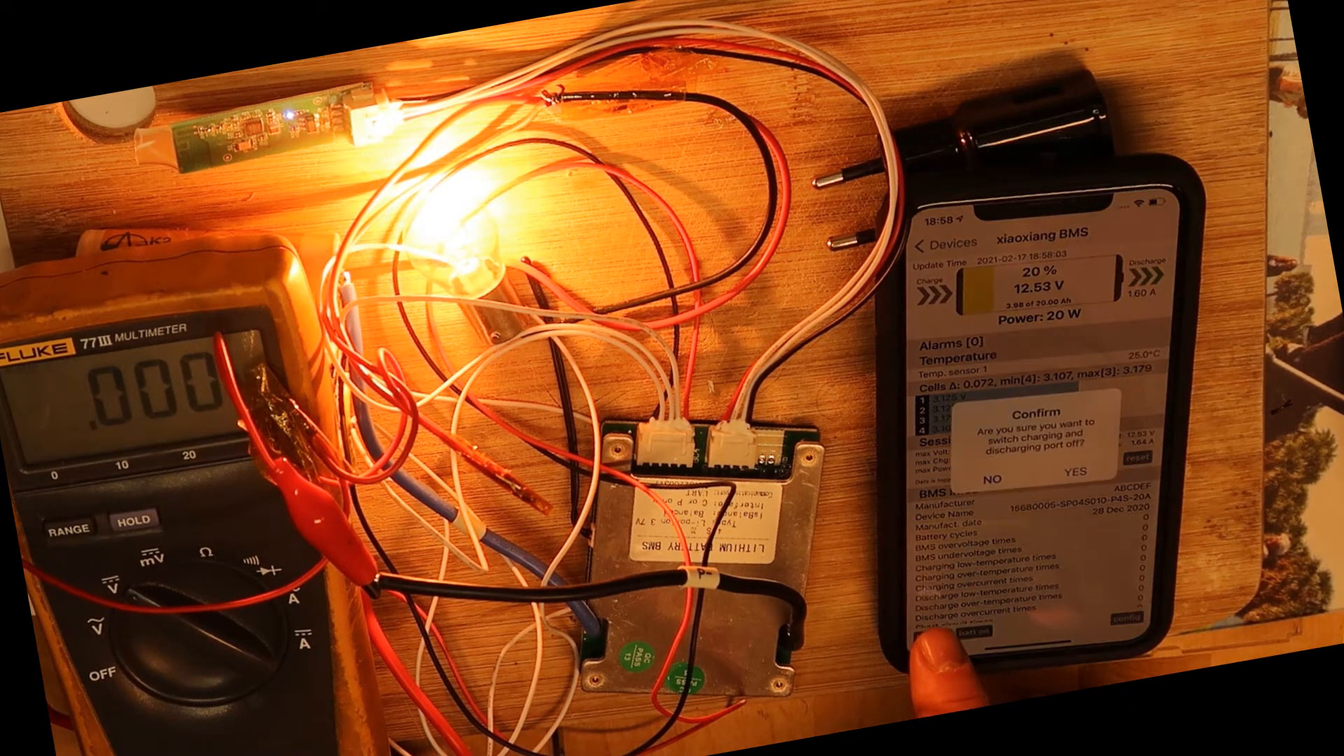
pyautogui.click(1063, 479)
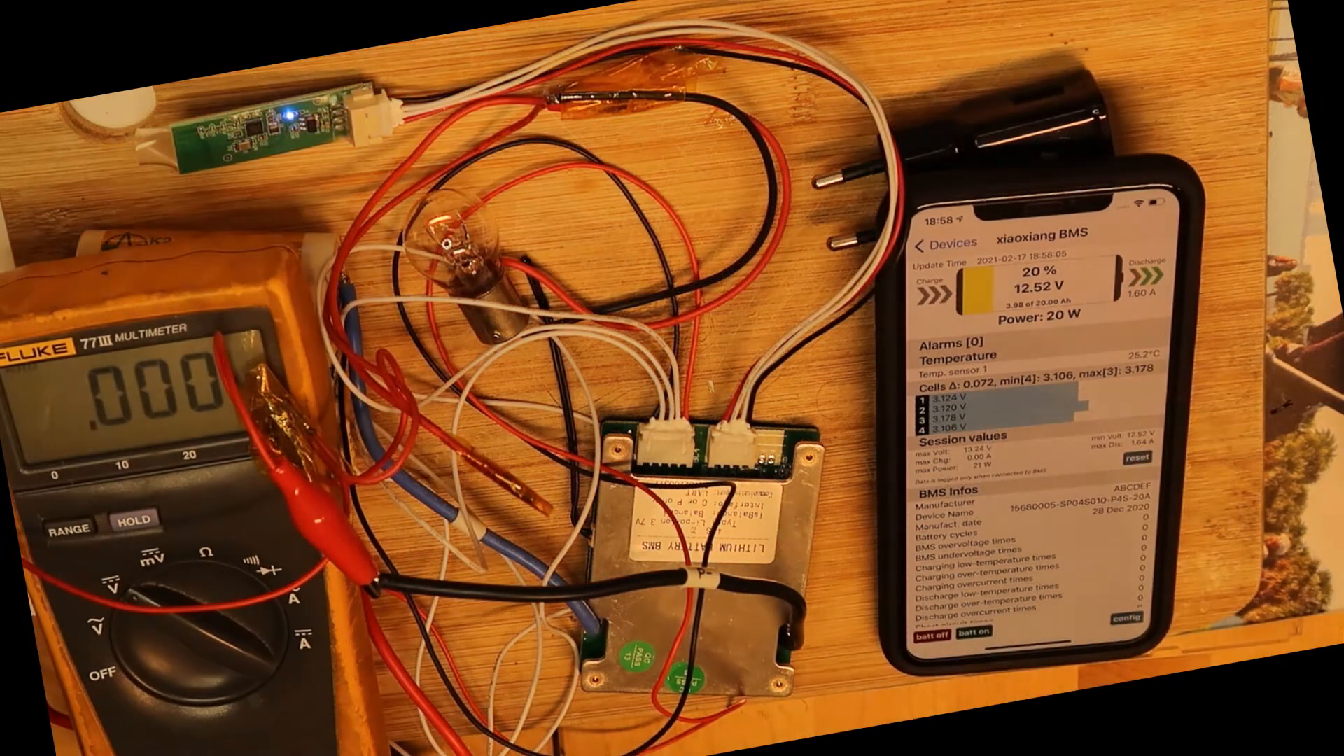
# Step: Turn the ports back on so the lamp lights, drawing about 20 W at 1.62 A
pyautogui.click(927, 639)
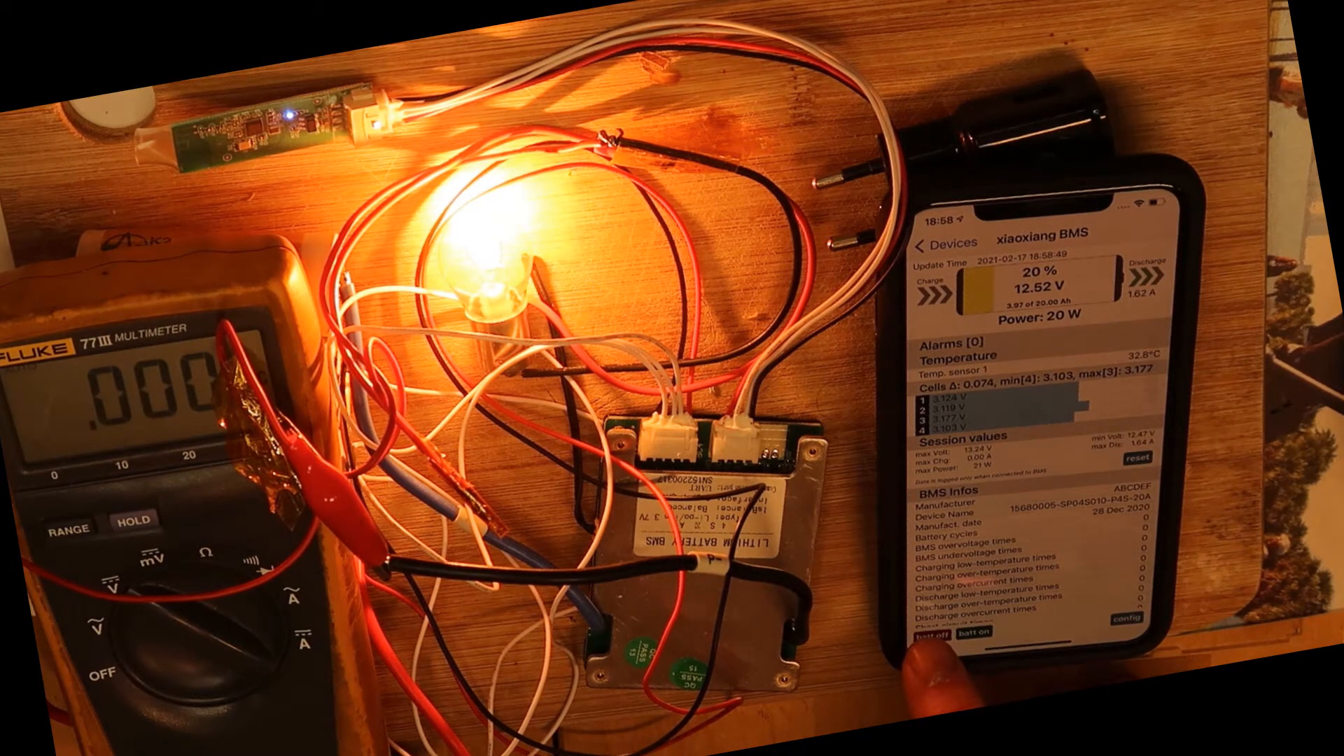
# Step: Show the BMS configuration with four cells, 20000 mAh capacity and balancer options
pyautogui.click(941, 645)
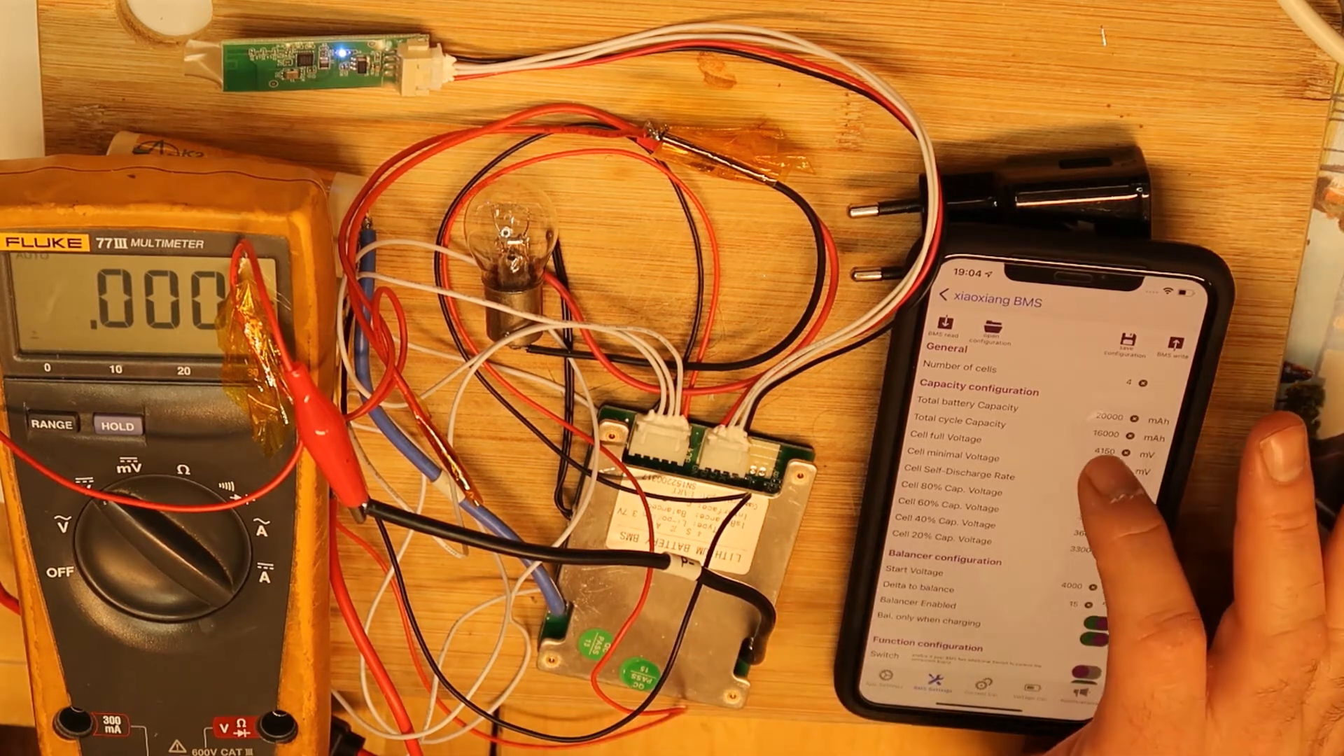
# Step: Visit Save Configuration without saving, then set the cell minimal voltage to 3700 mV
pyautogui.click(1098, 438)
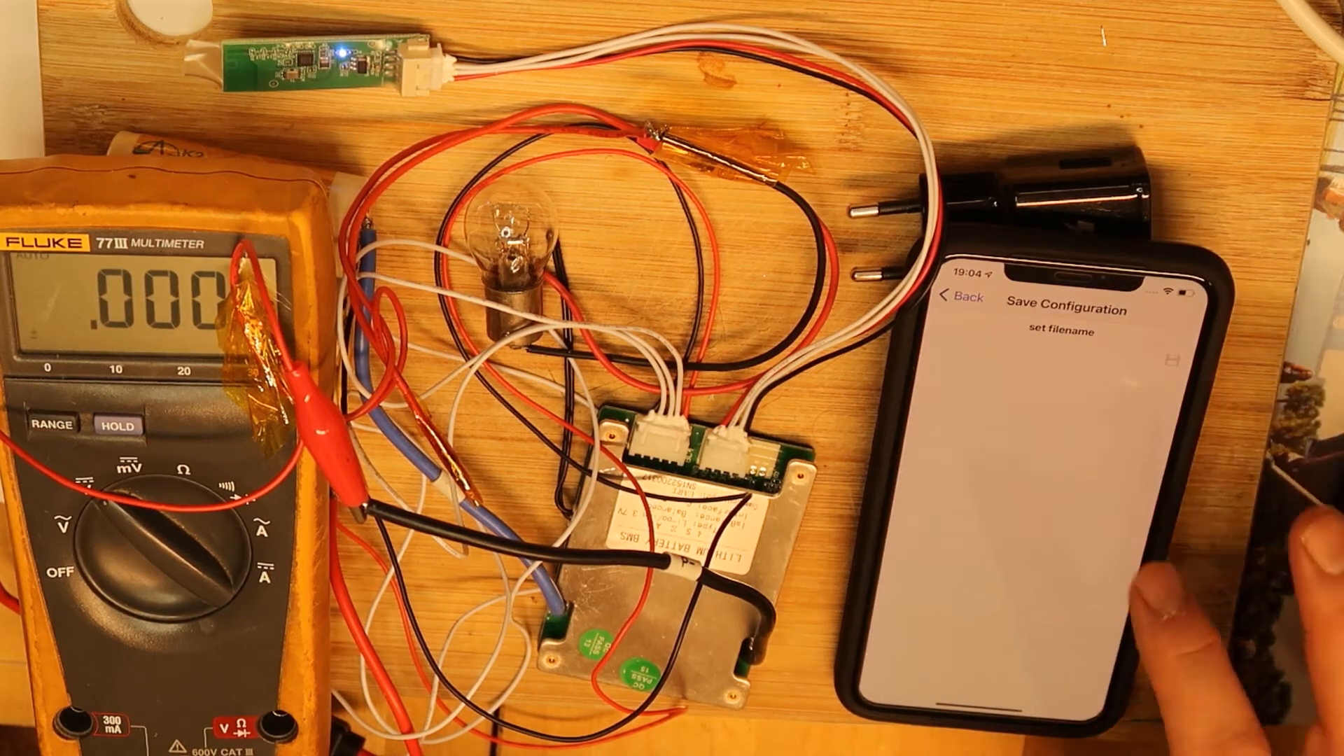
pyautogui.click(961, 298)
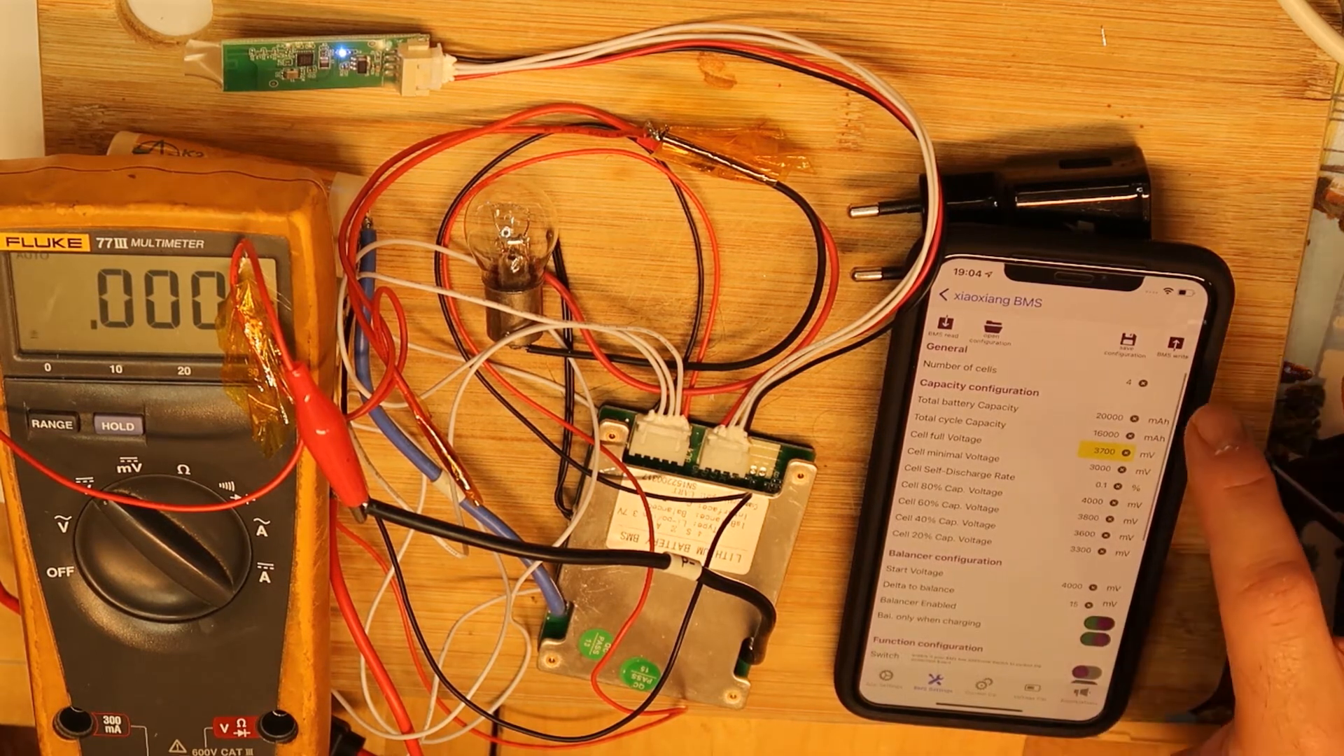
pyautogui.click(1173, 346)
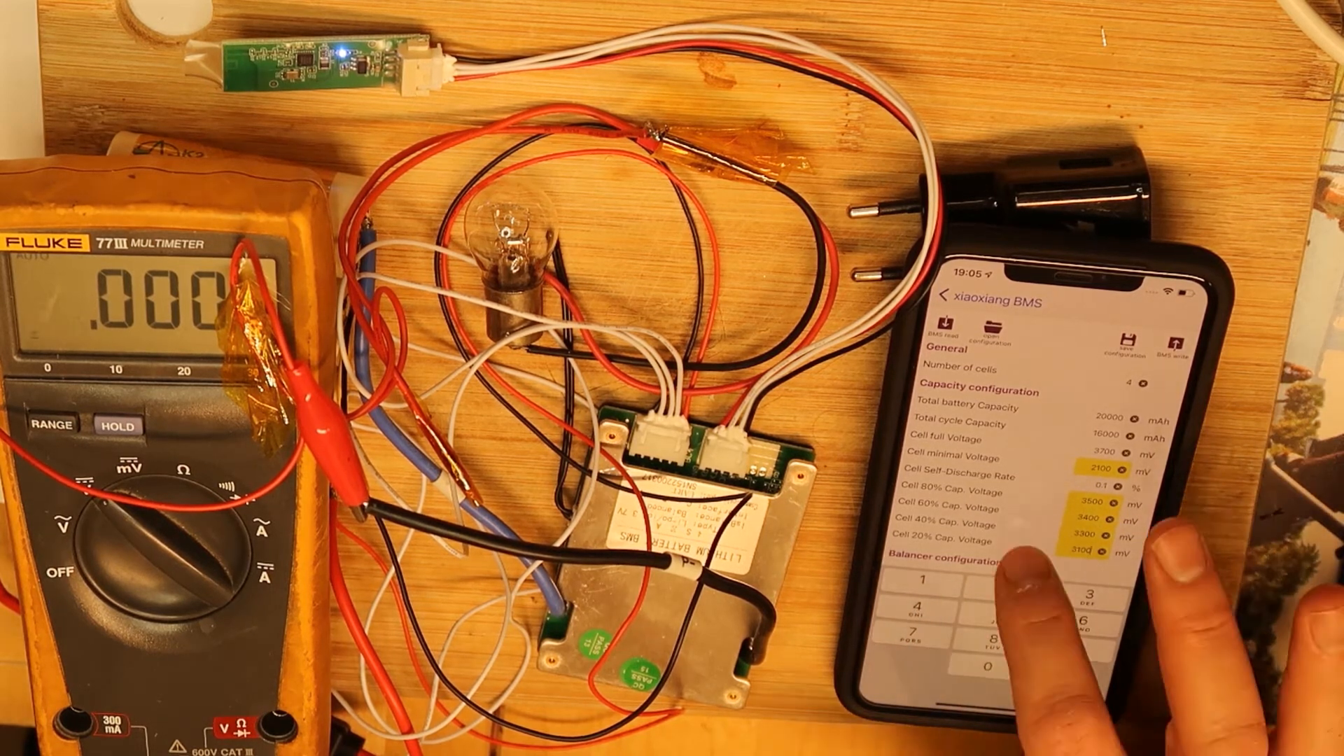
# Step: Set the balancer start voltage to 2100 mV and the delta to balance to 100 mV
pyautogui.scroll(-3)
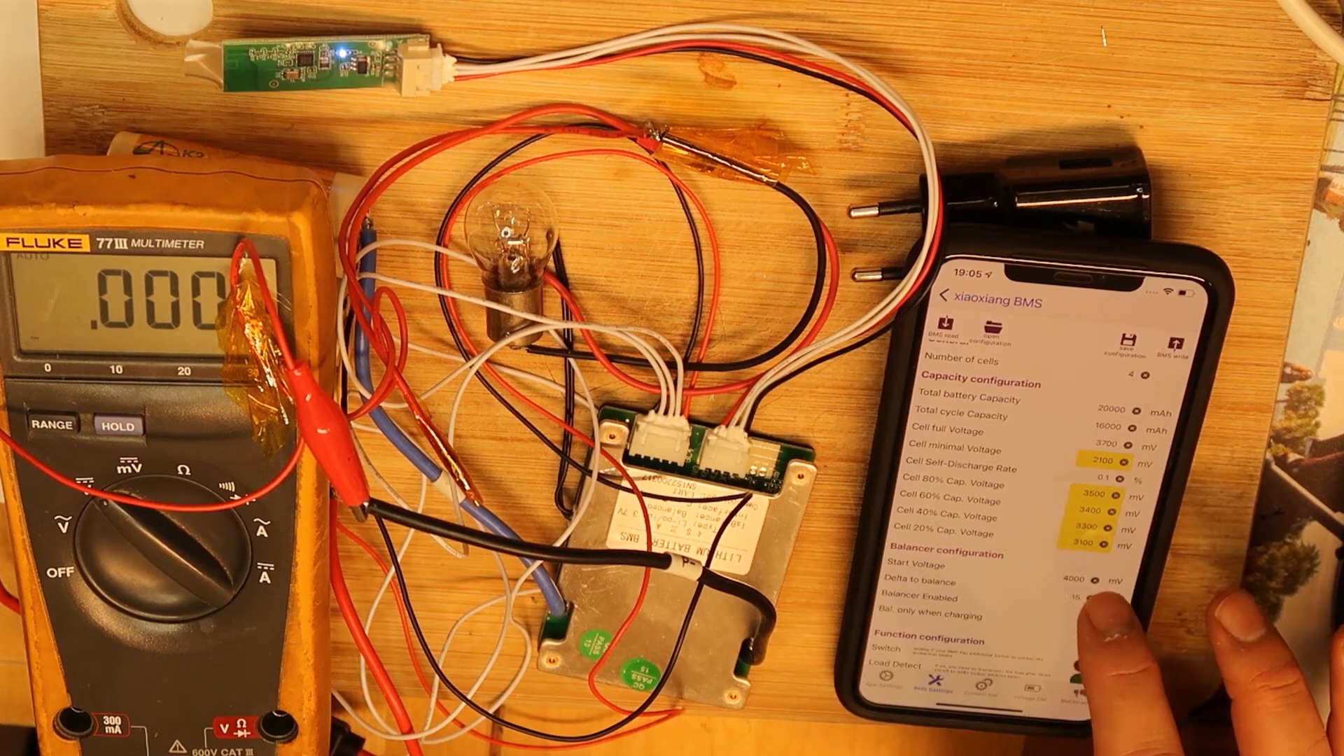
pyautogui.click(1067, 556)
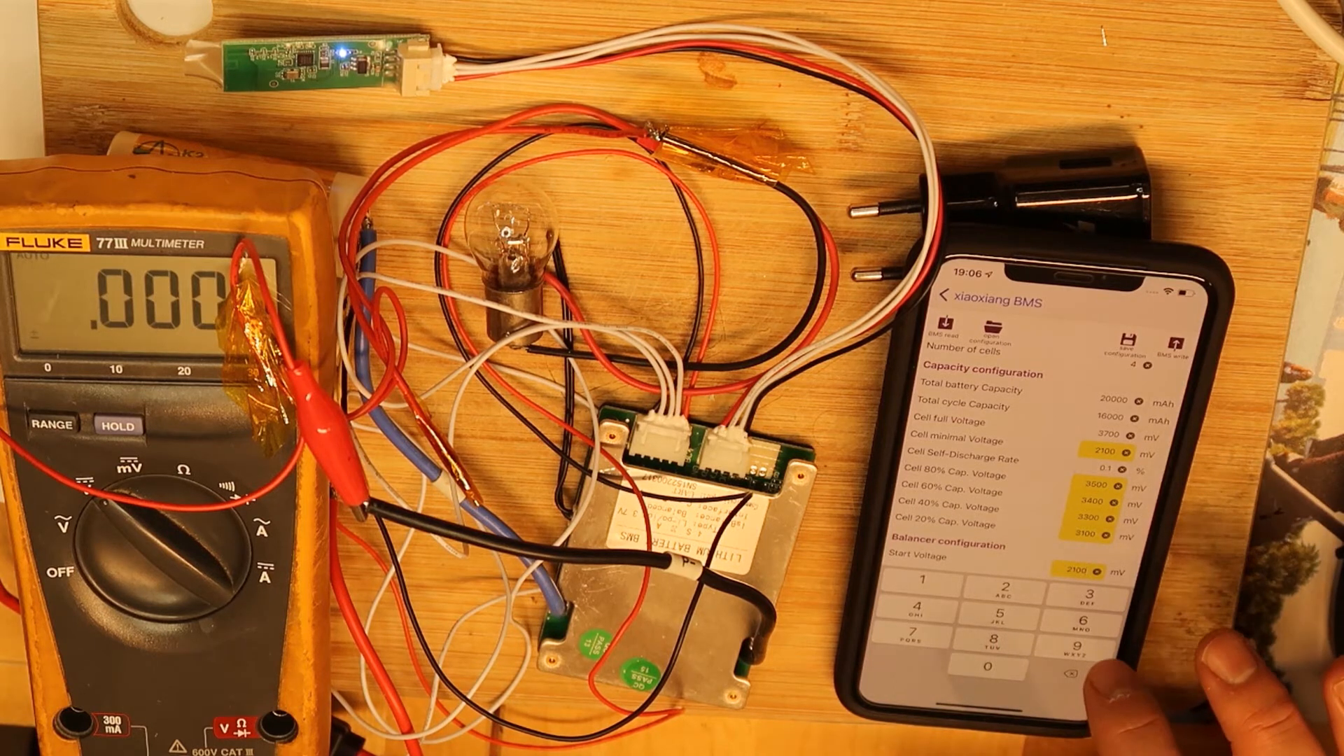
pyautogui.scroll(-3)
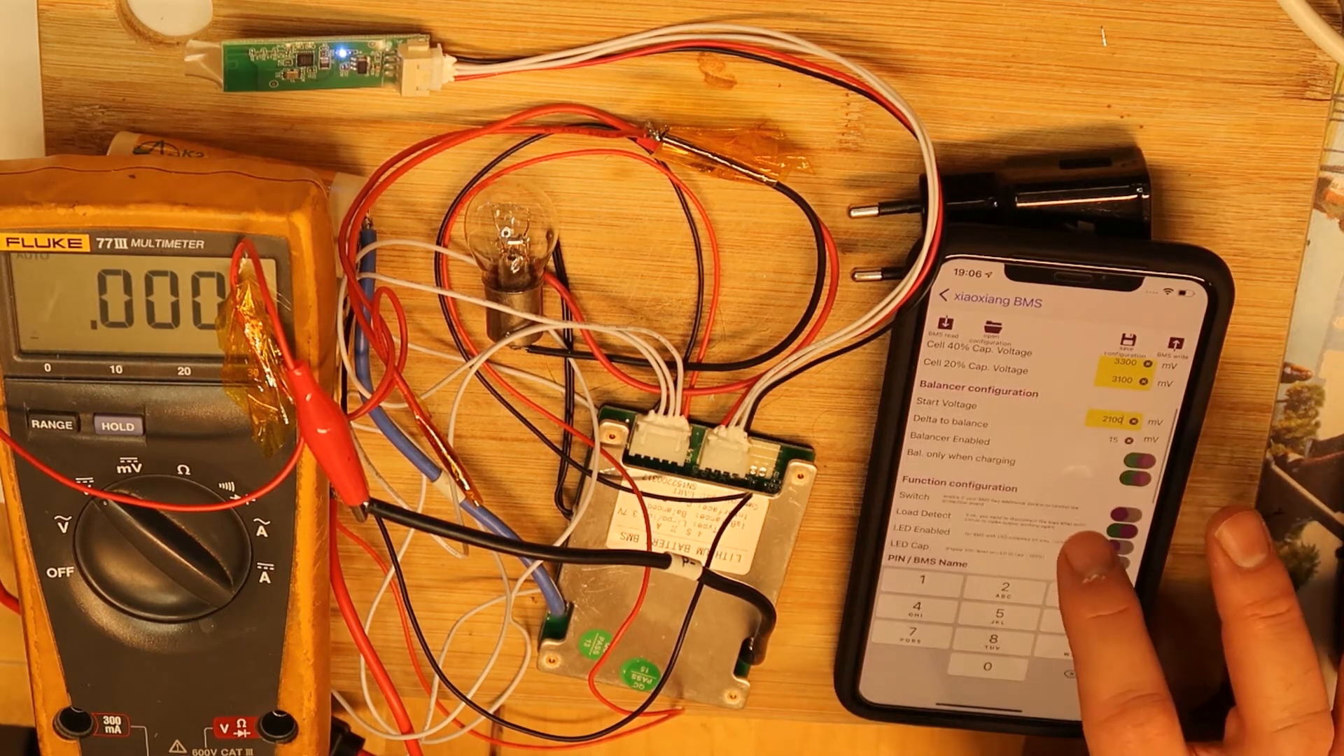
pyautogui.scroll(-3)
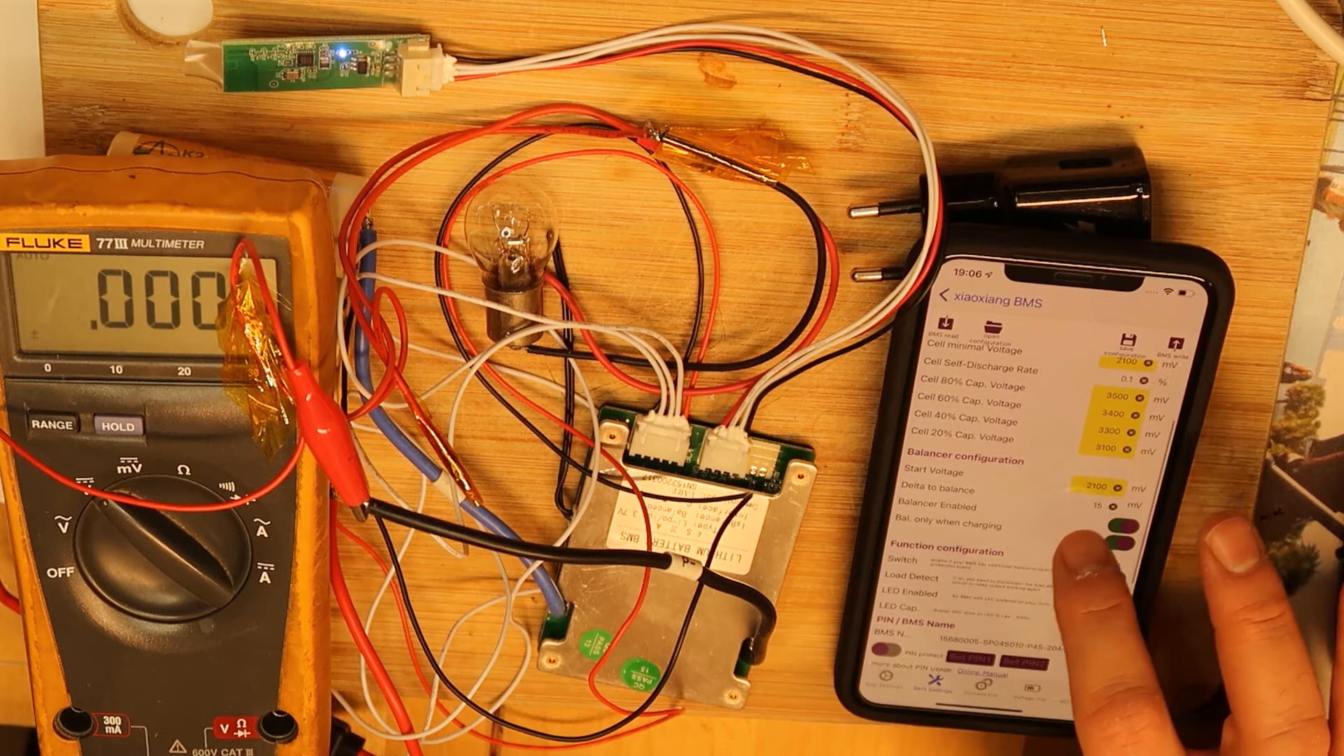
pyautogui.click(1106, 489)
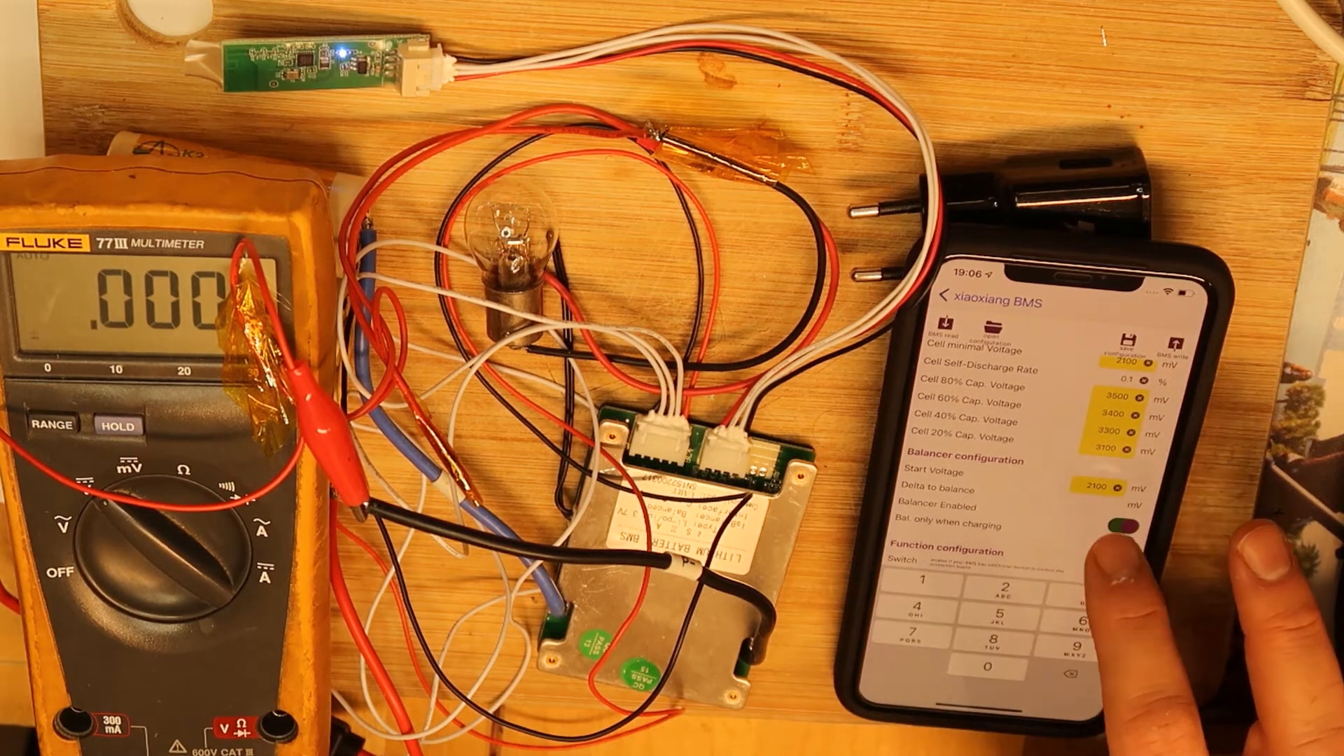
pyautogui.click(1123, 507)
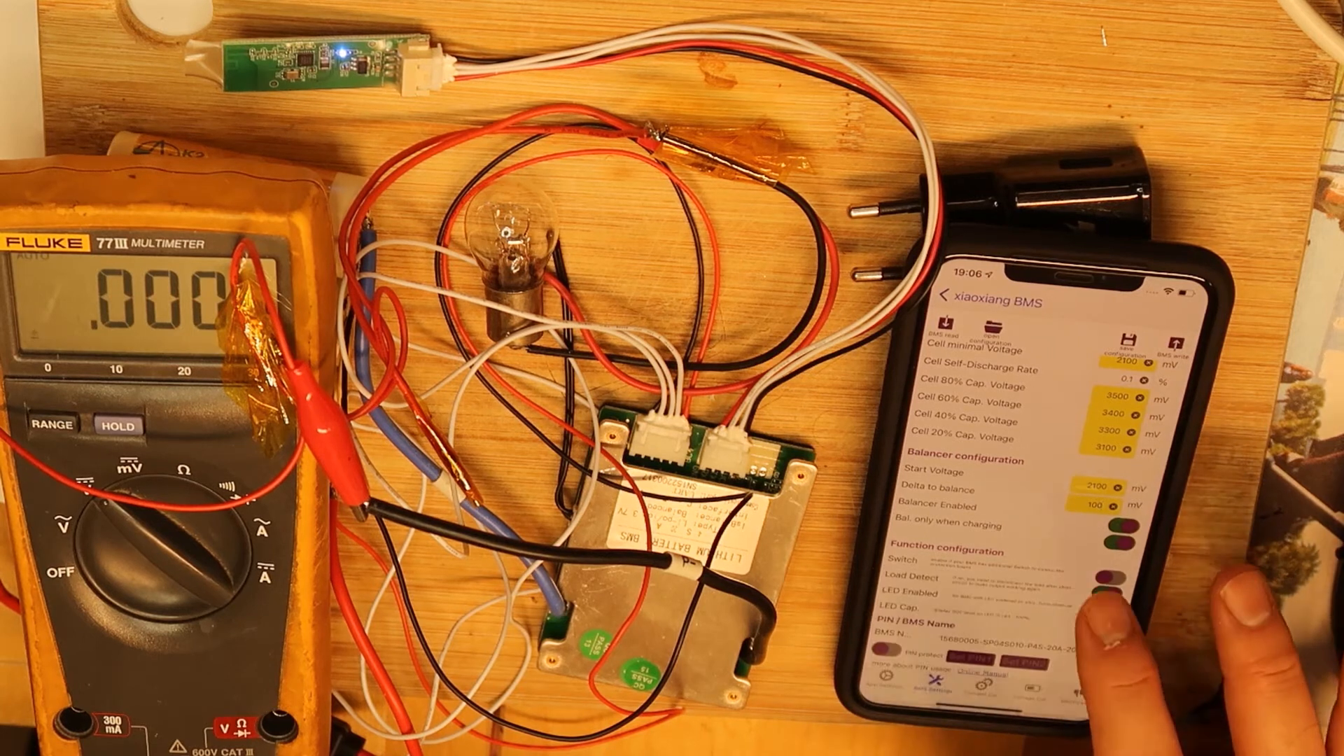
pyautogui.scroll(-3)
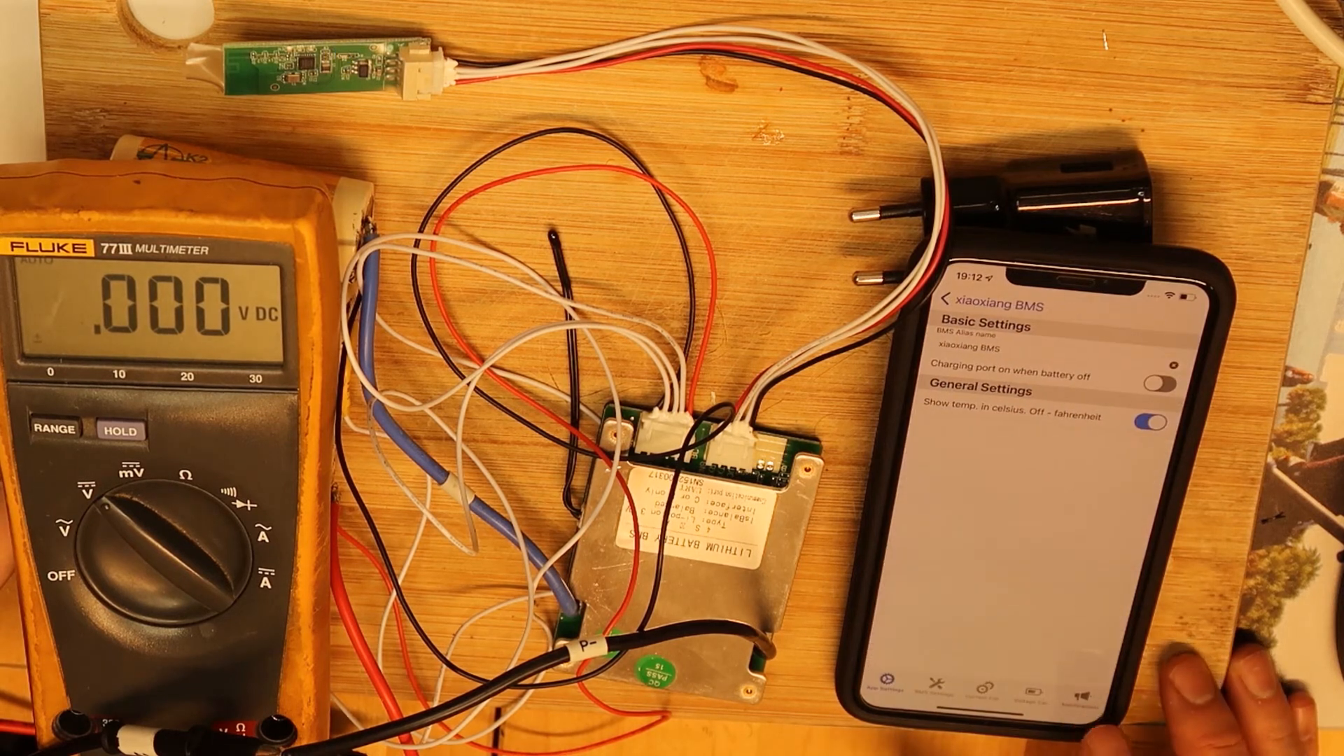
# Step: Bring the Protections section into view, showing 4250 mV over-voltage and 2800 mV under-voltage triggers
pyautogui.click(969, 692)
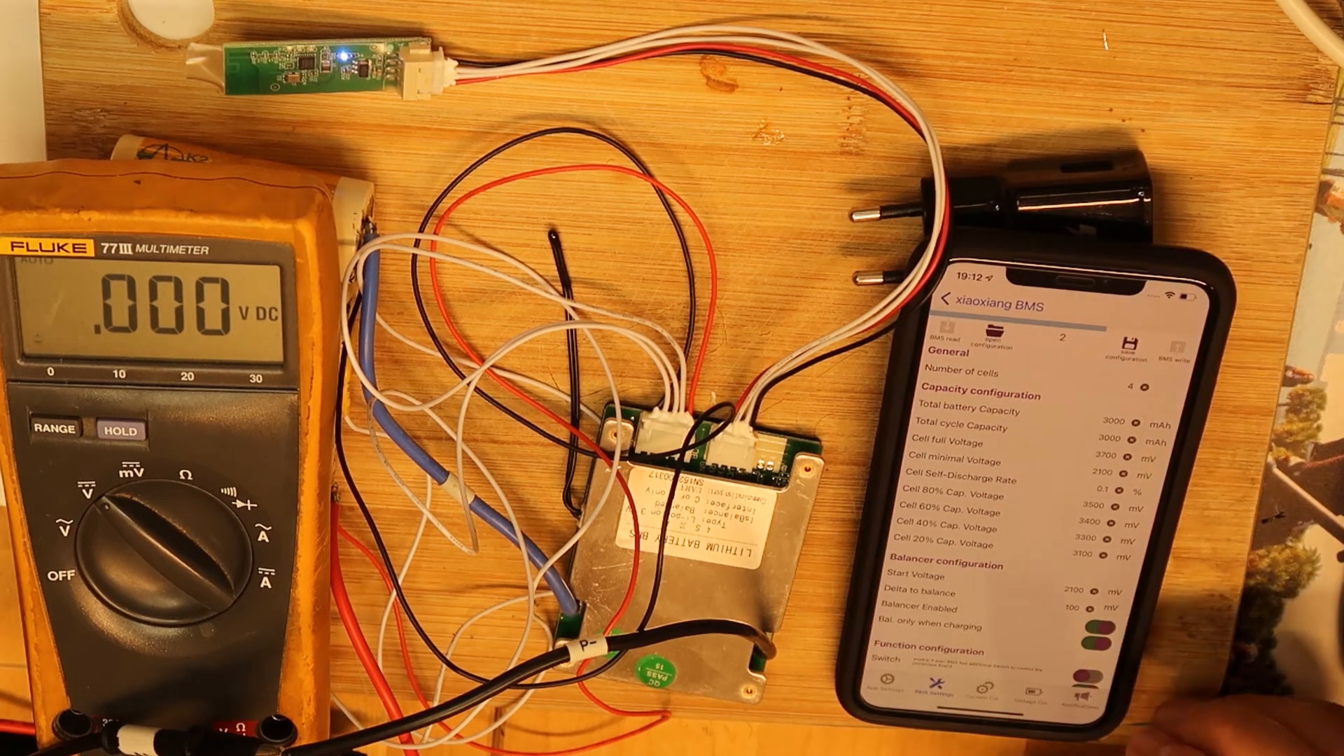
pyautogui.scroll(-3)
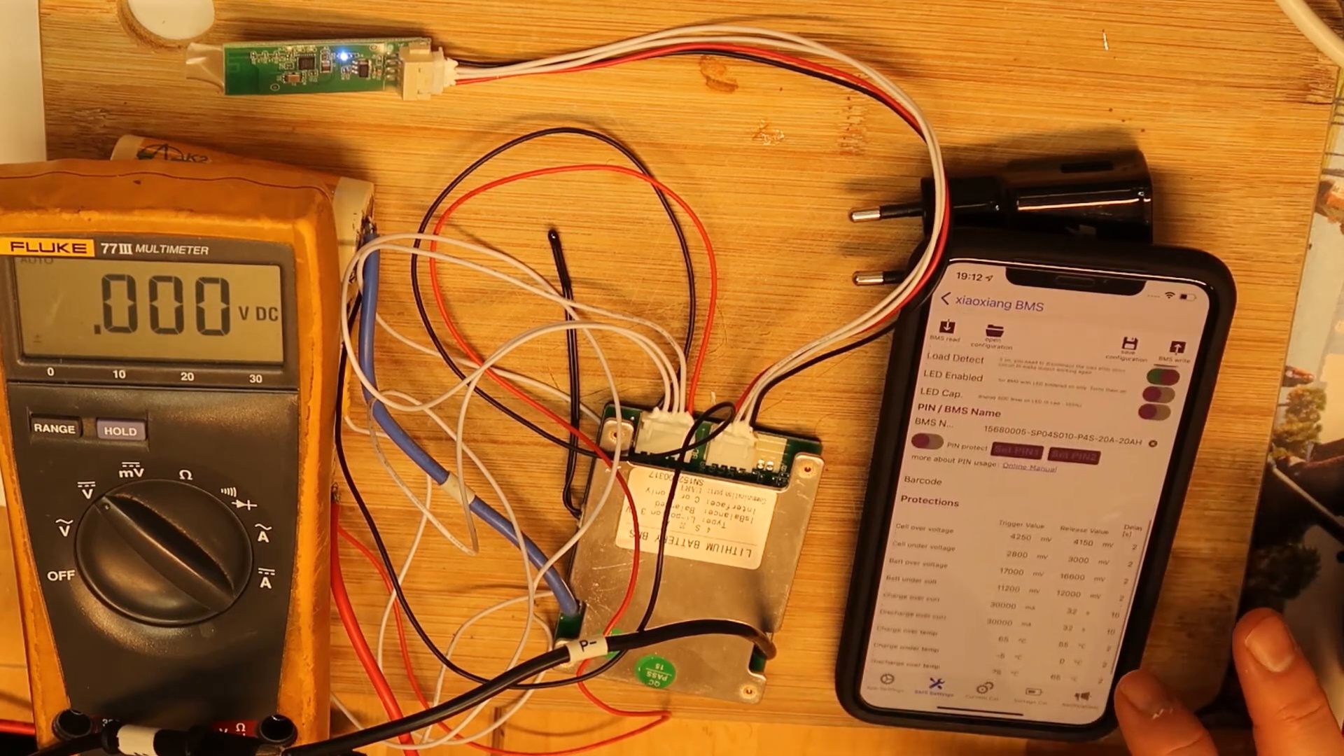
pyautogui.scroll(-3)
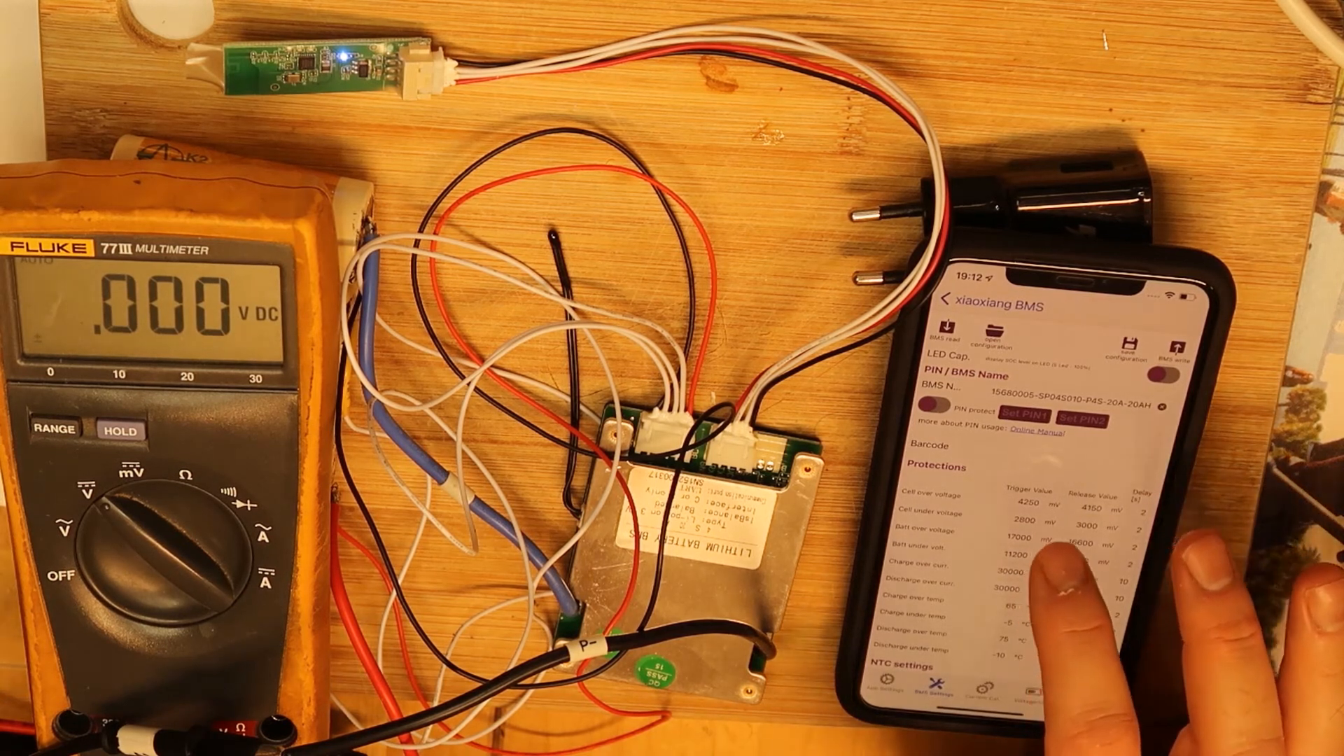
# Step: Enter 3750 mV cell over-voltage, 2100 mV cell under-voltage and 14800 mV battery over-voltage thresholds
pyautogui.click(1028, 504)
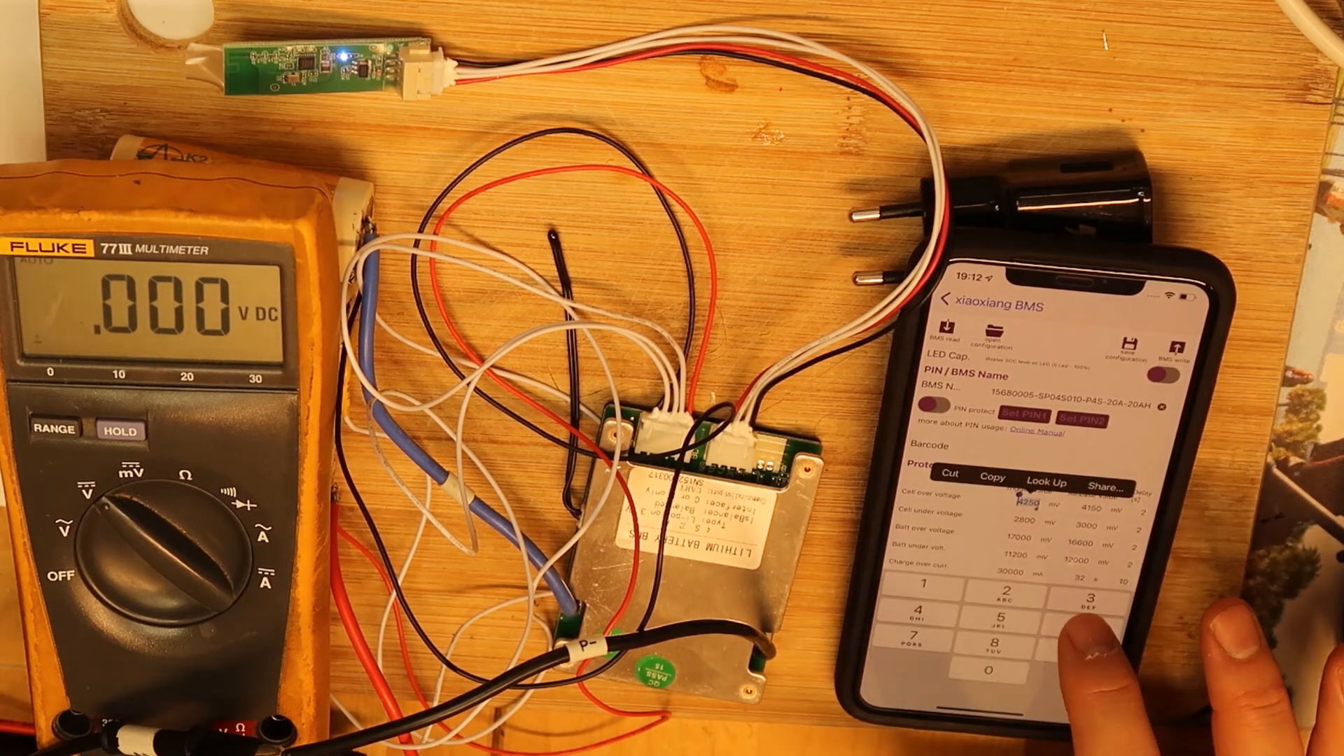
pyautogui.write('3750')
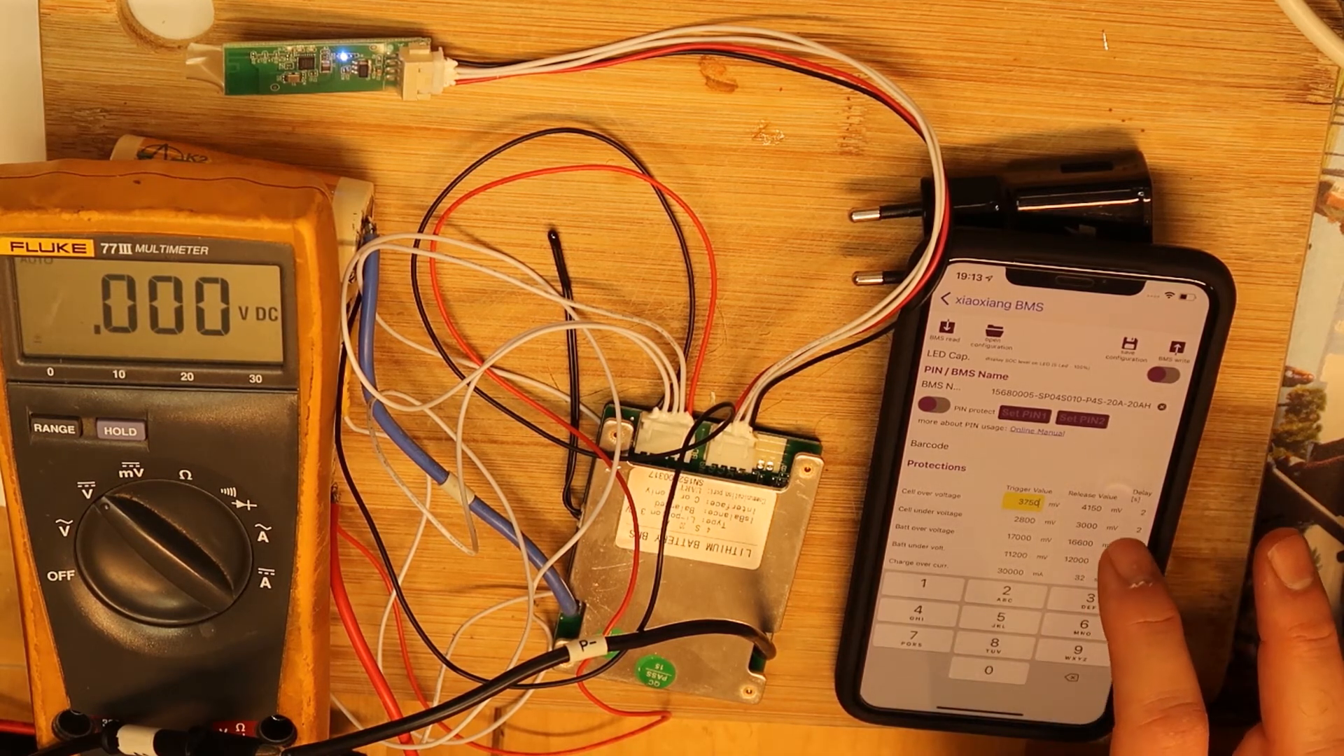
pyautogui.click(1072, 493)
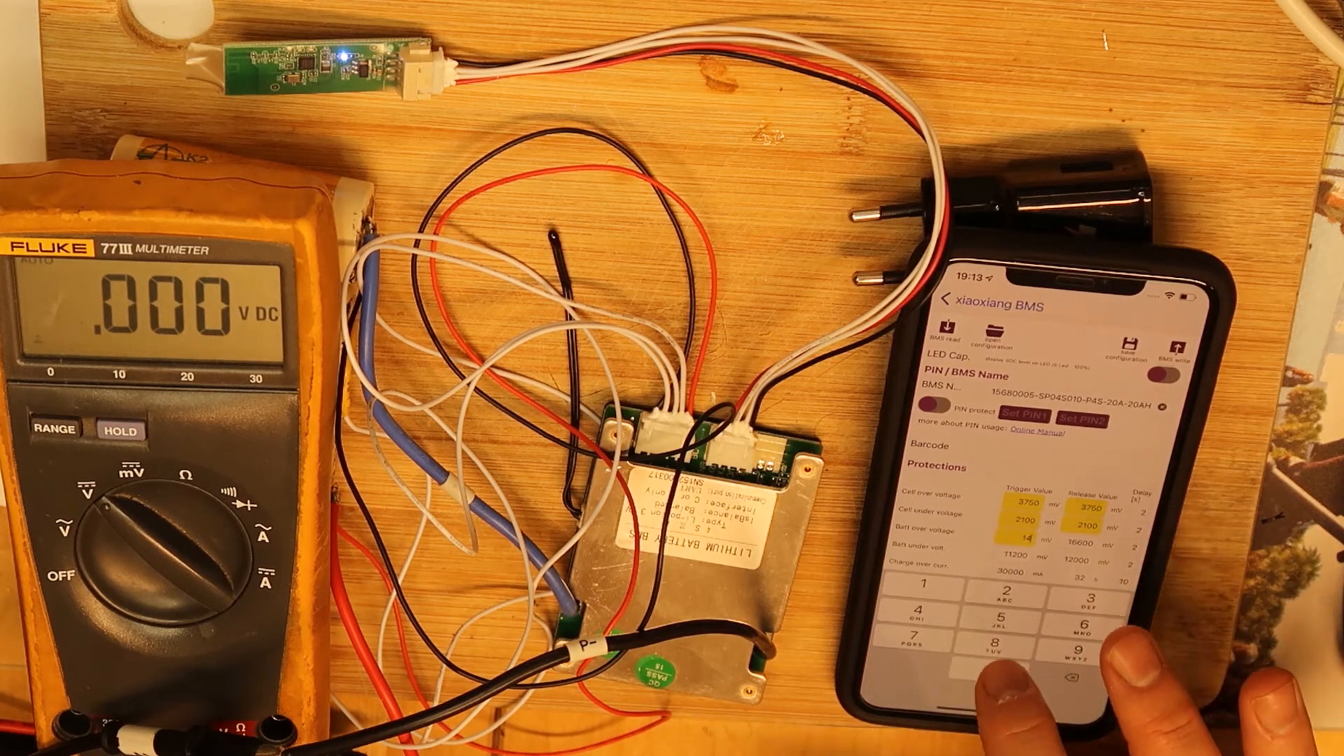
pyautogui.click(992, 672)
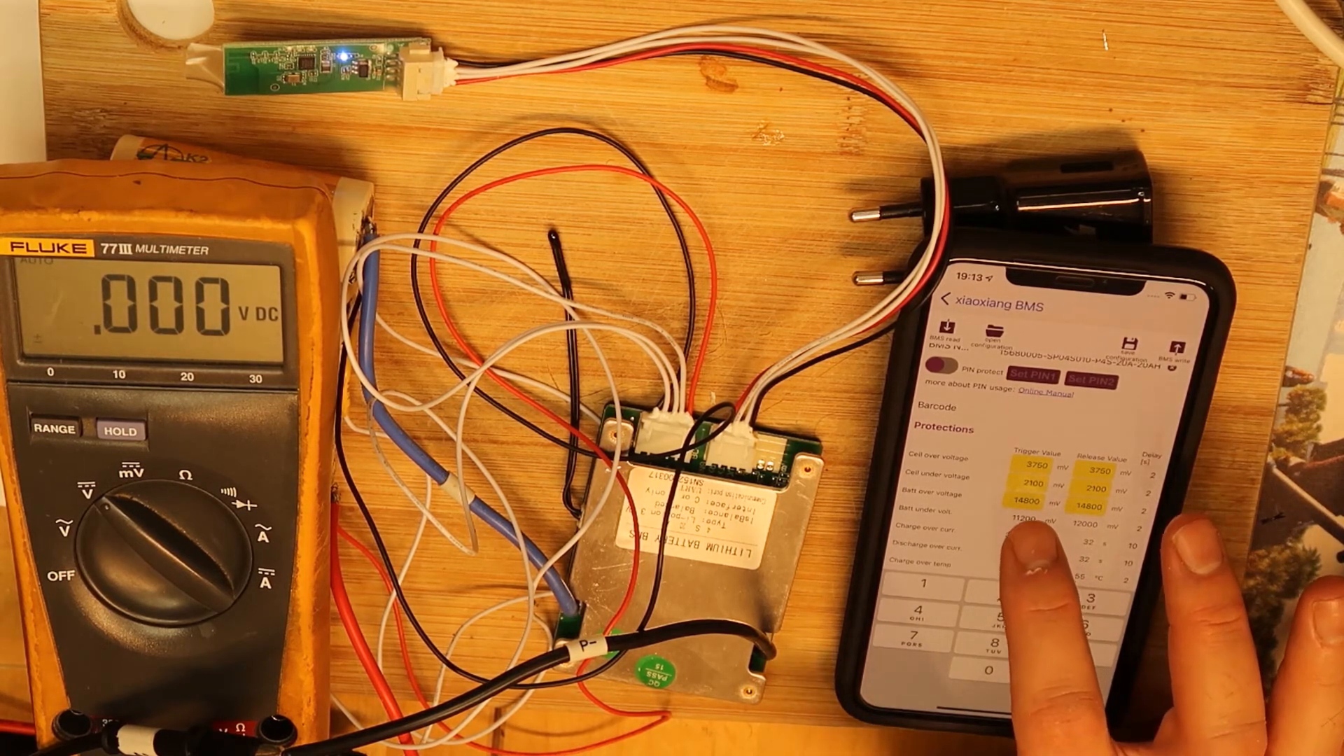
# Step: Enter 8400 mV battery under-voltage, 5000 mA charge and 10000 mA discharge over-current thresholds
pyautogui.click(1017, 528)
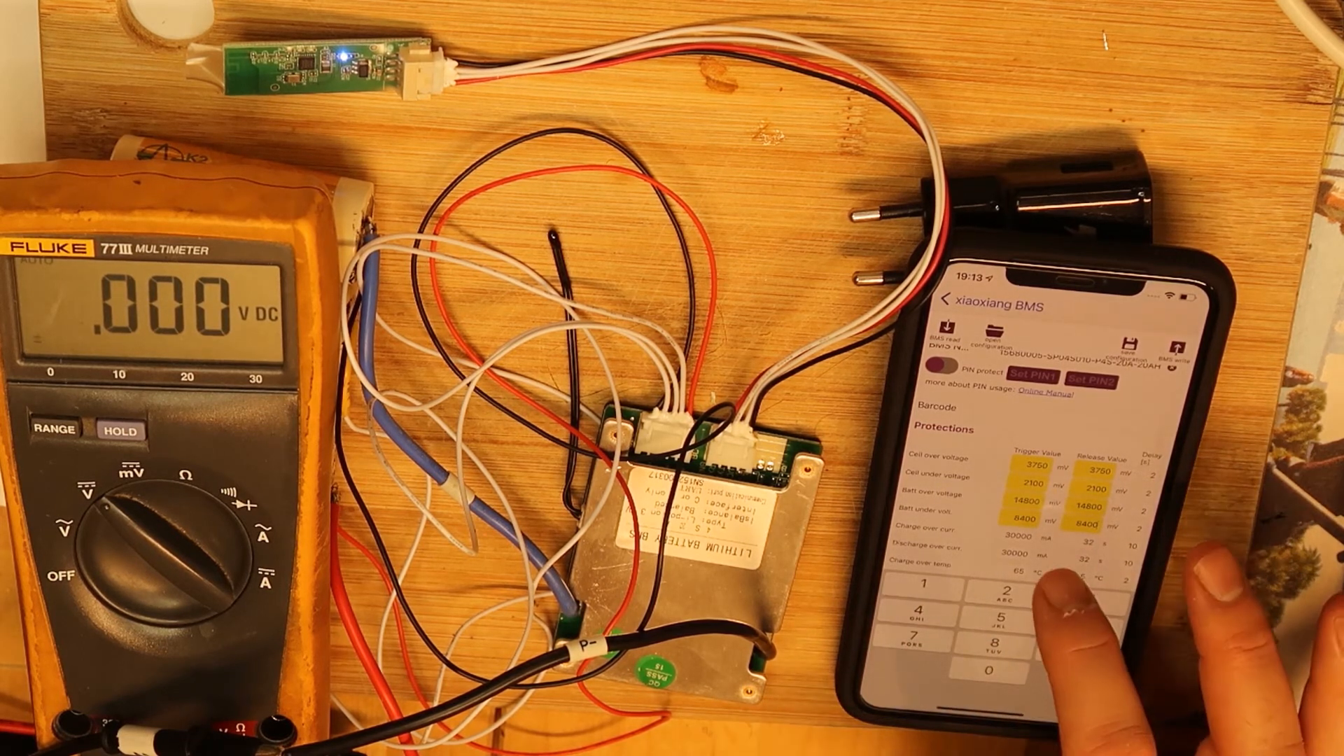
pyautogui.doubleClick(1034, 539)
pyautogui.write('1000')
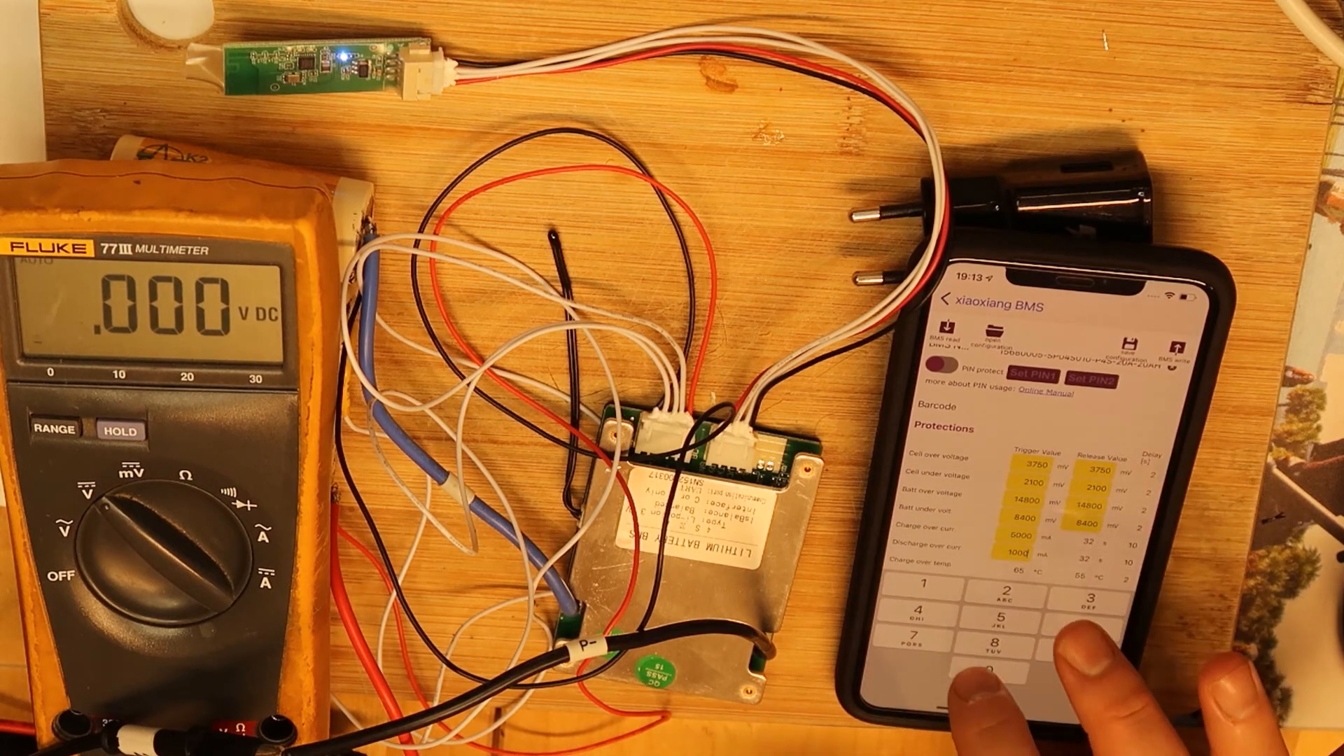
pyautogui.scroll(-3)
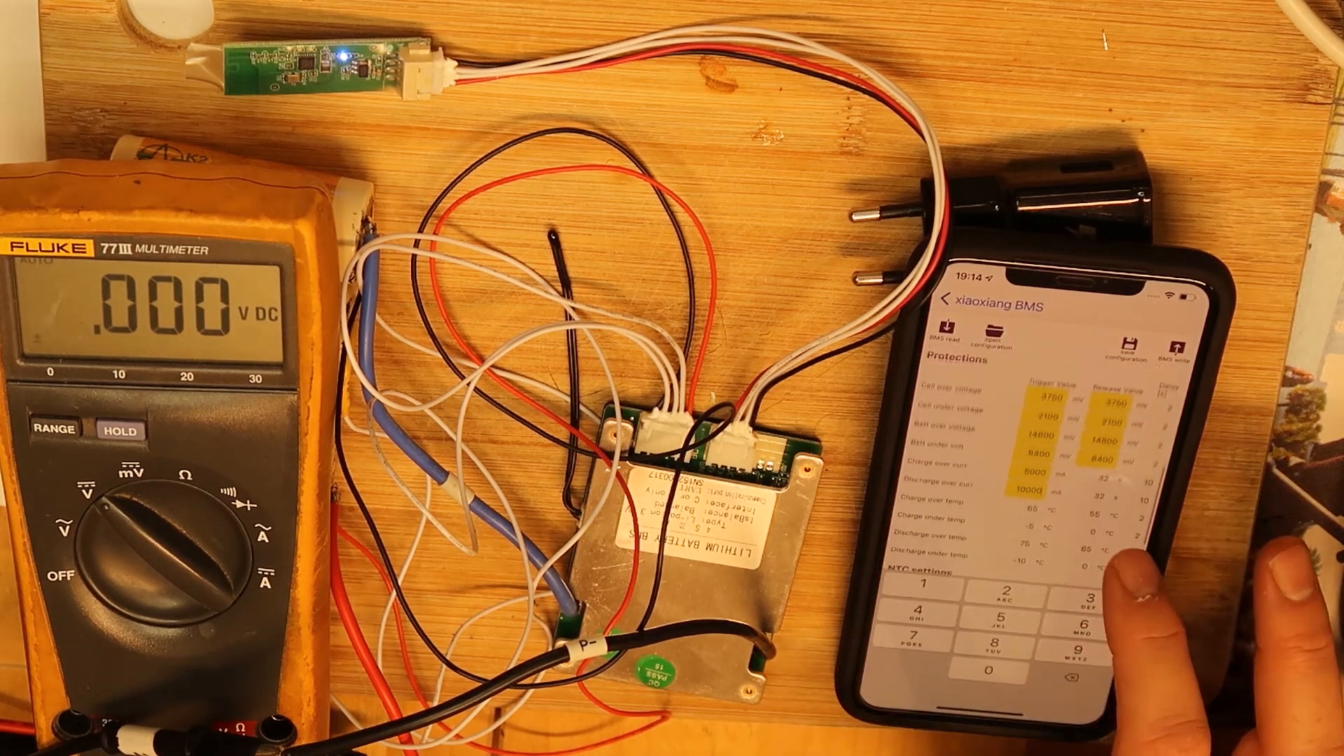
pyautogui.scroll(-3)
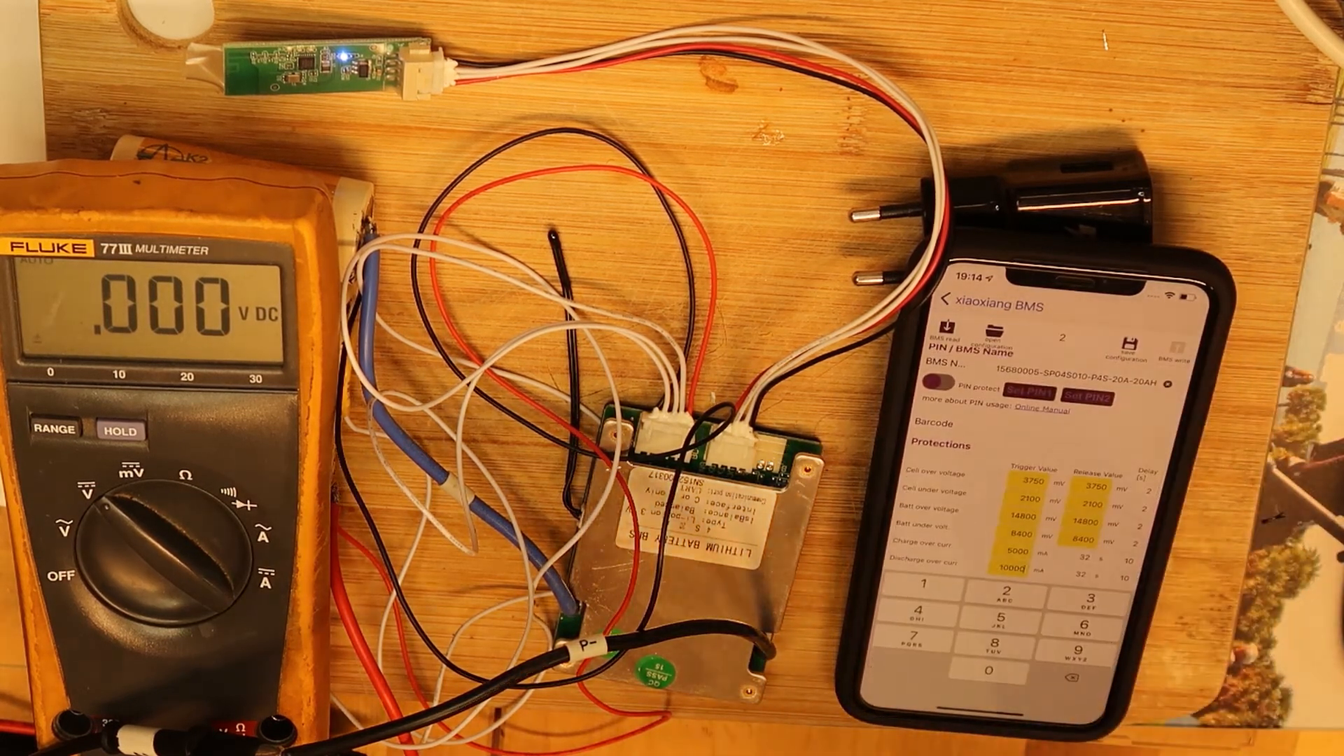
pyautogui.scroll(-3)
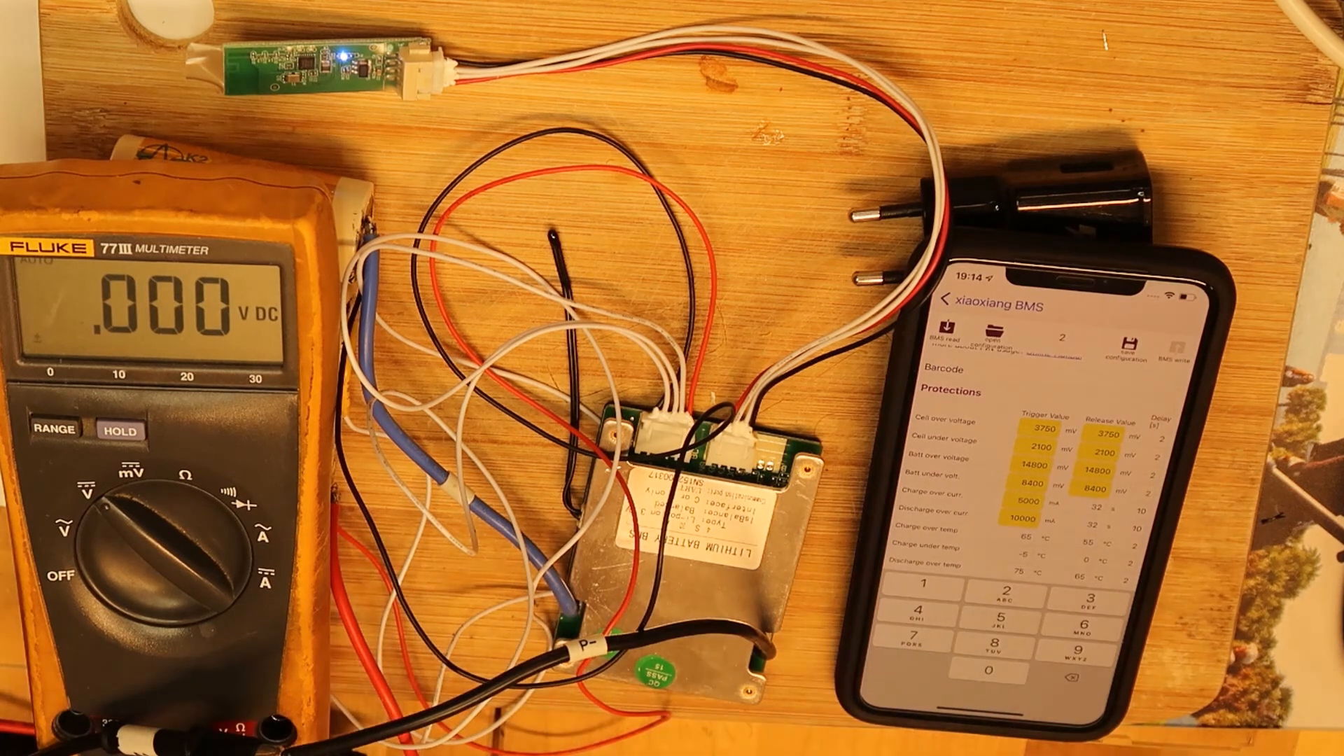